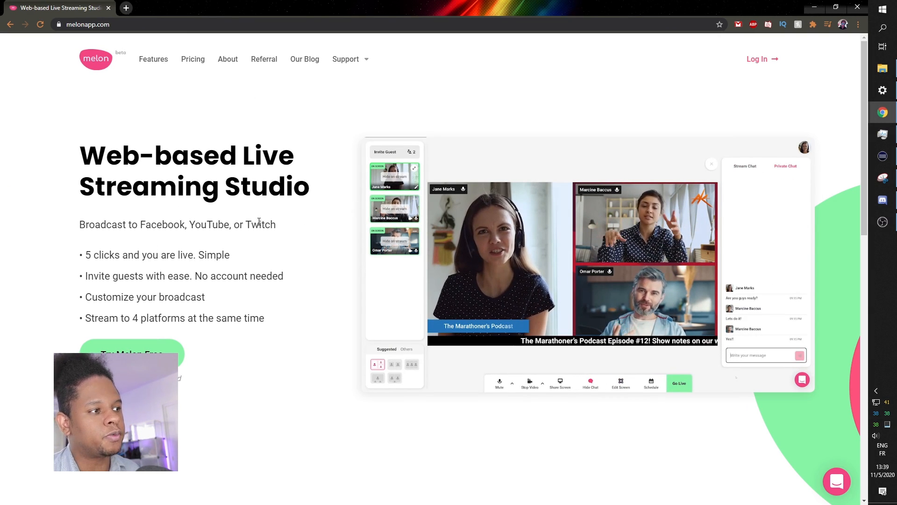
# Play the studio demo video on the Melon homepage and skim the content below it
pyautogui.click(679, 384)
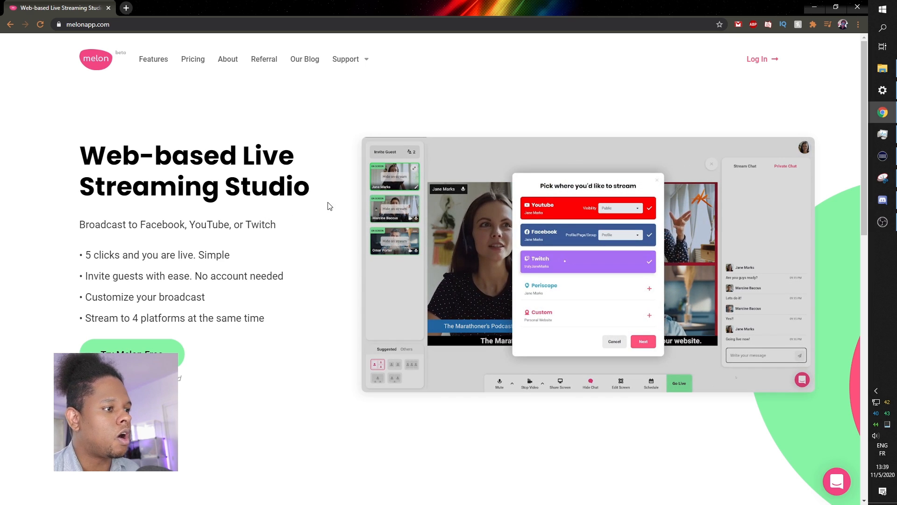
pyautogui.click(643, 341)
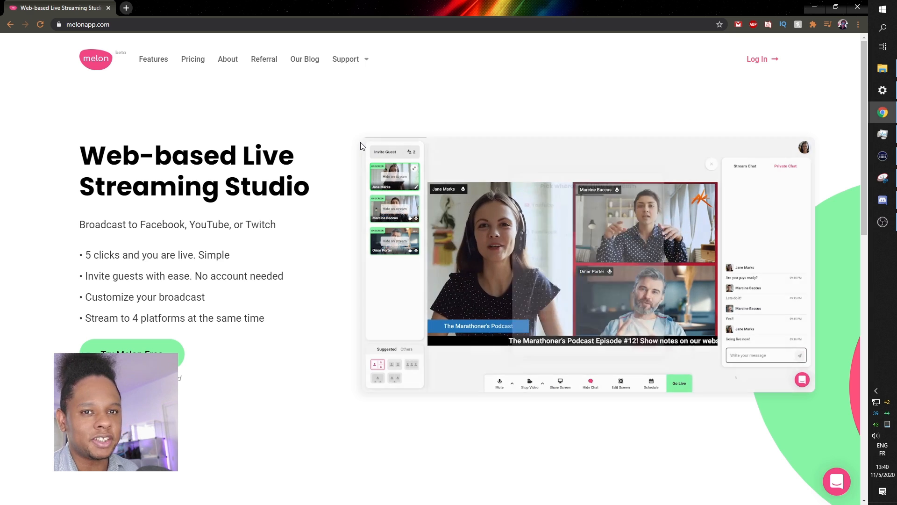
pyautogui.click(679, 384)
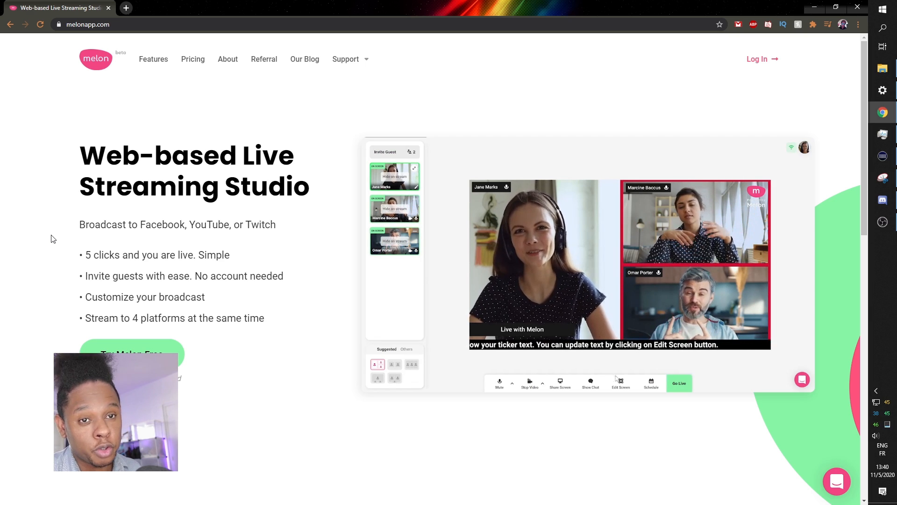
pyautogui.click(620, 381)
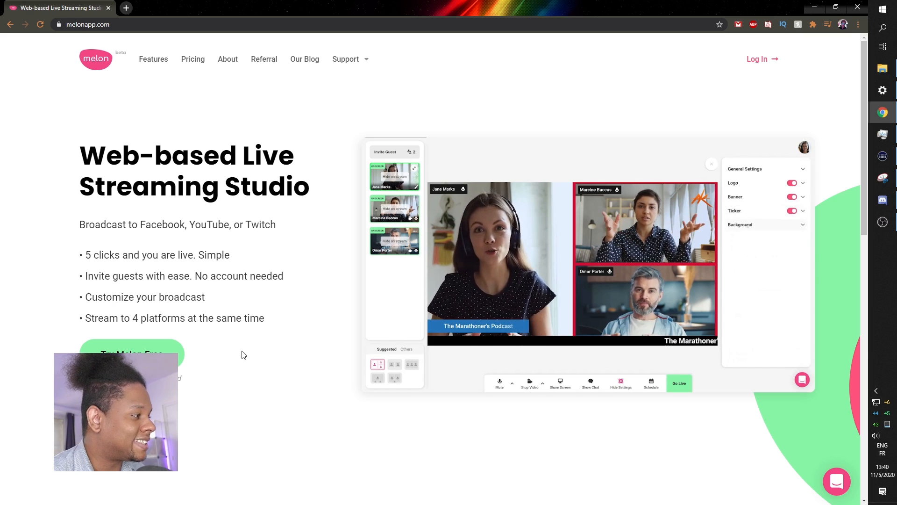
pyautogui.scroll(-3)
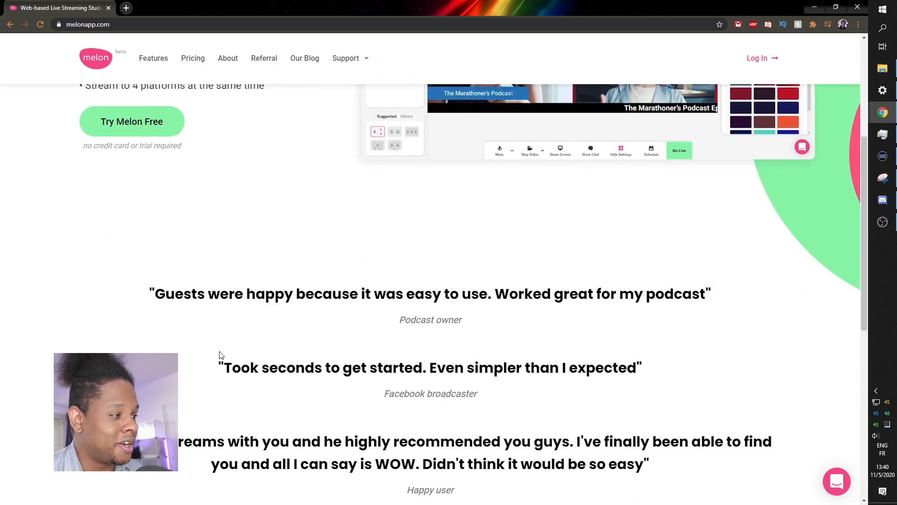
pyautogui.scroll(-3)
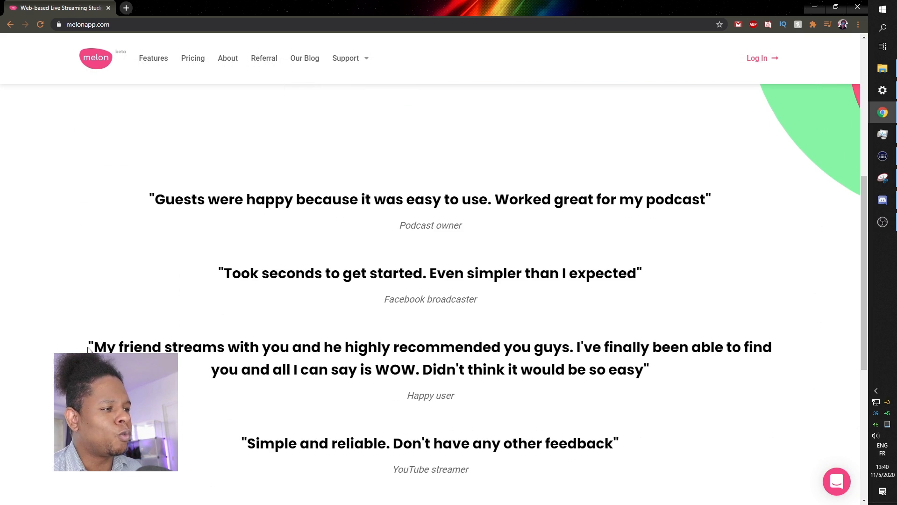
pyautogui.scroll(3)
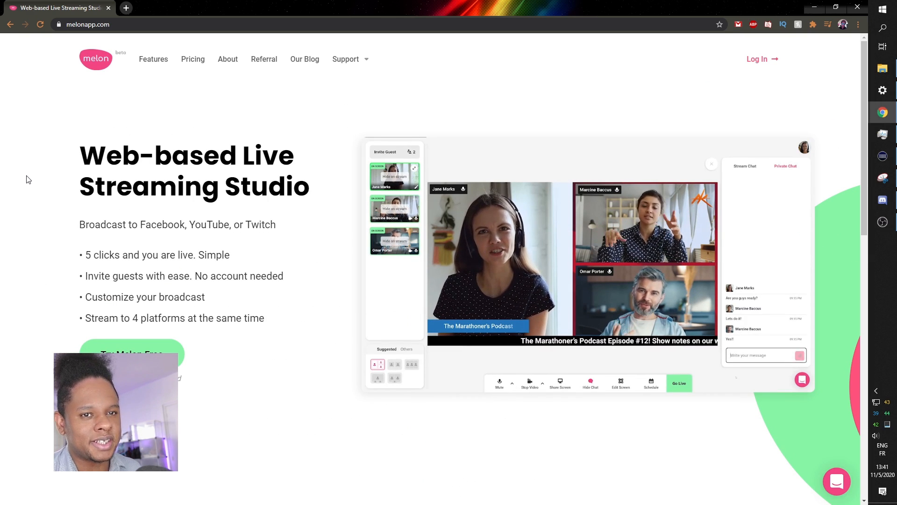
# Replay the demo briefly, then go to the Features page with the 'Live-stream in seconds' section
pyautogui.click(678, 383)
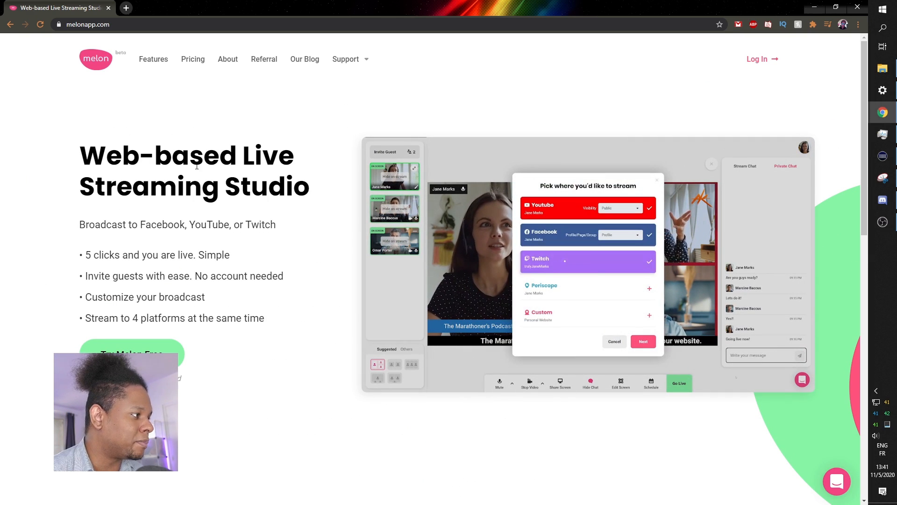
pyautogui.click(643, 341)
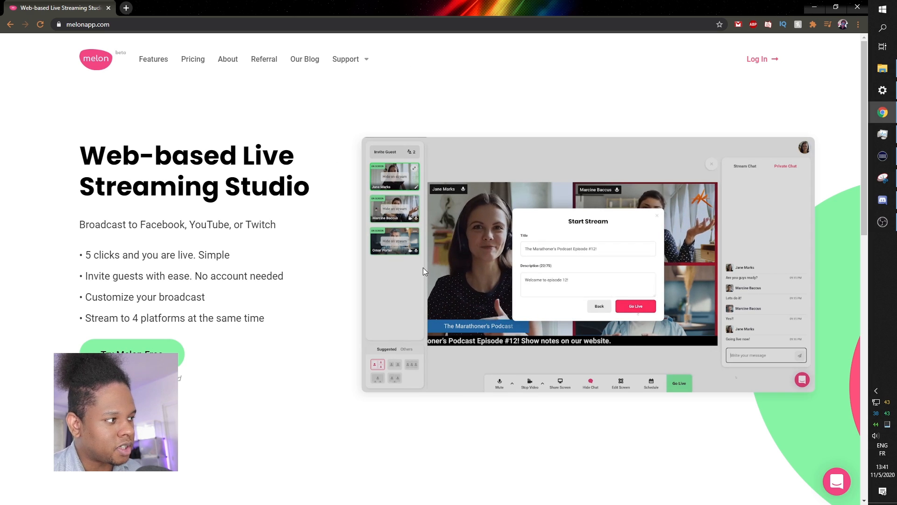
pyautogui.click(636, 306)
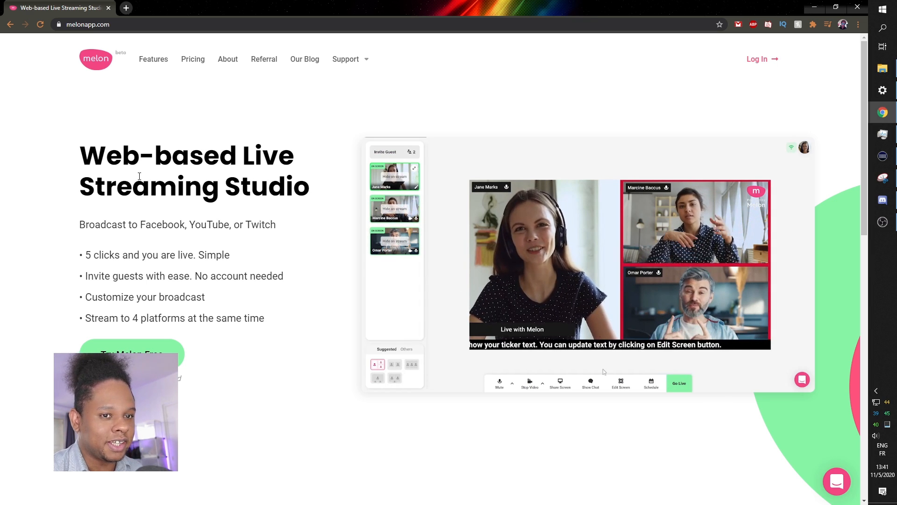
pyautogui.click(621, 382)
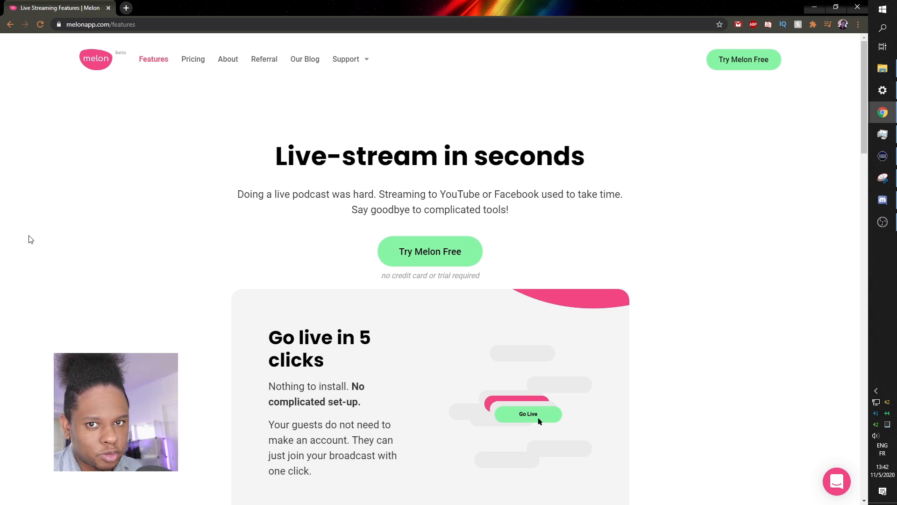
pyautogui.scroll(-3)
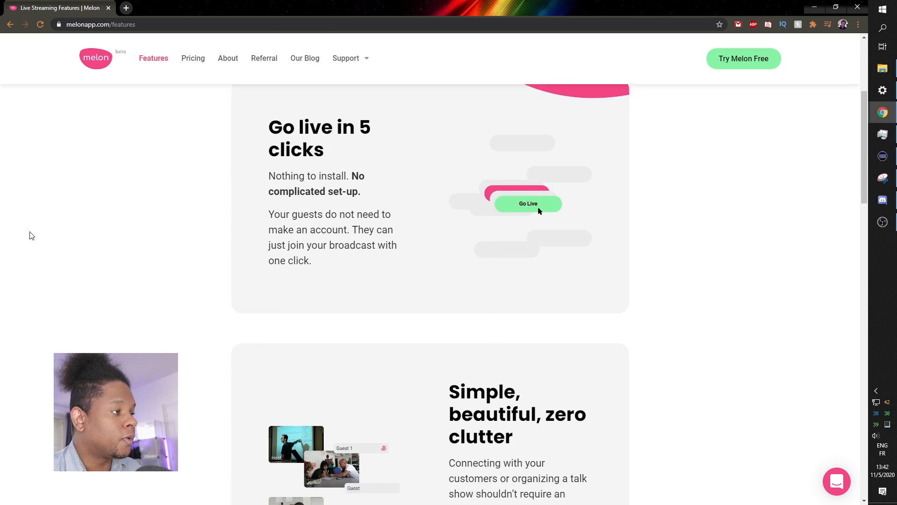
pyautogui.scroll(-3)
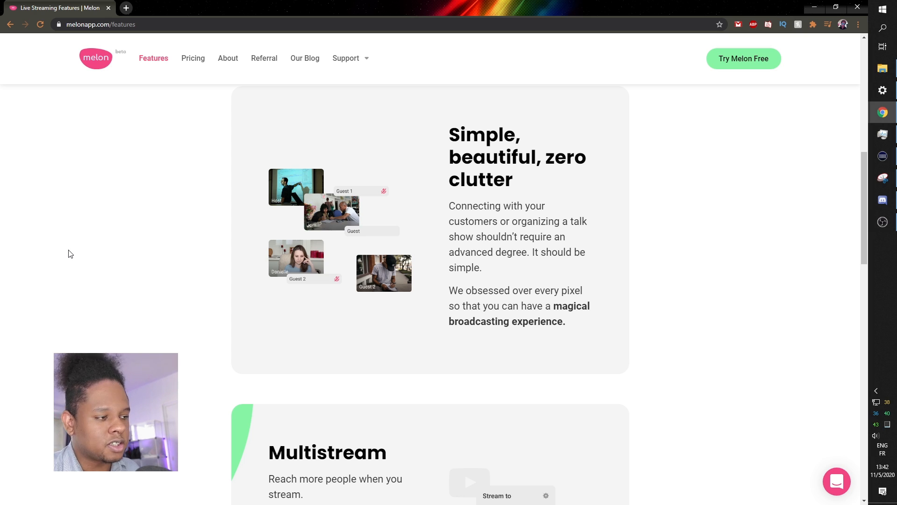
pyautogui.scroll(-3)
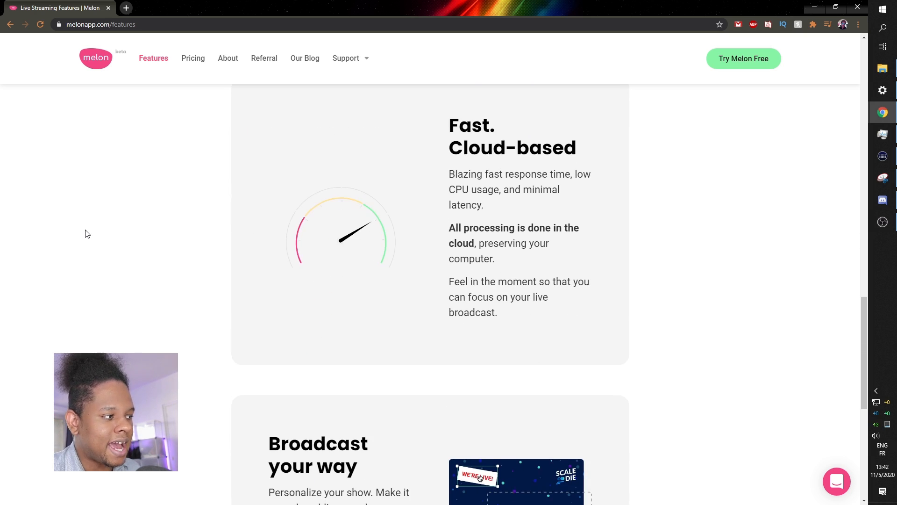
pyautogui.scroll(-3)
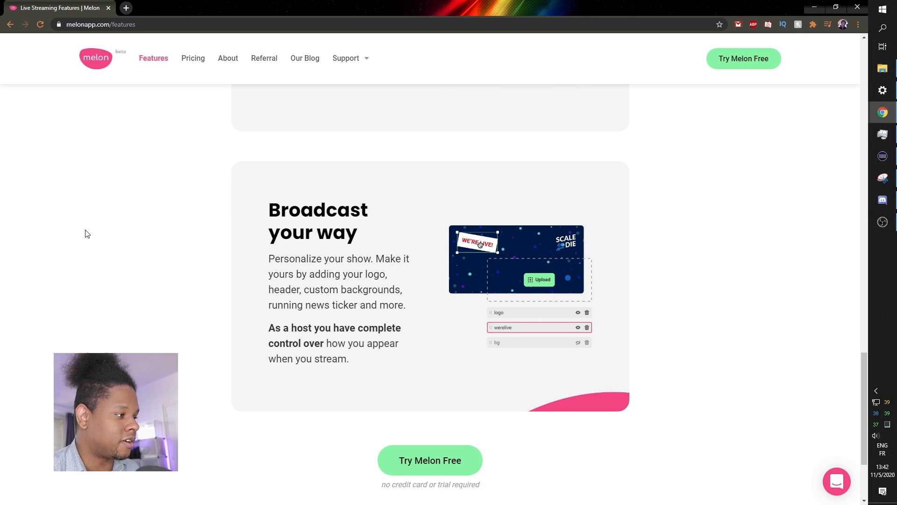
pyautogui.scroll(-3)
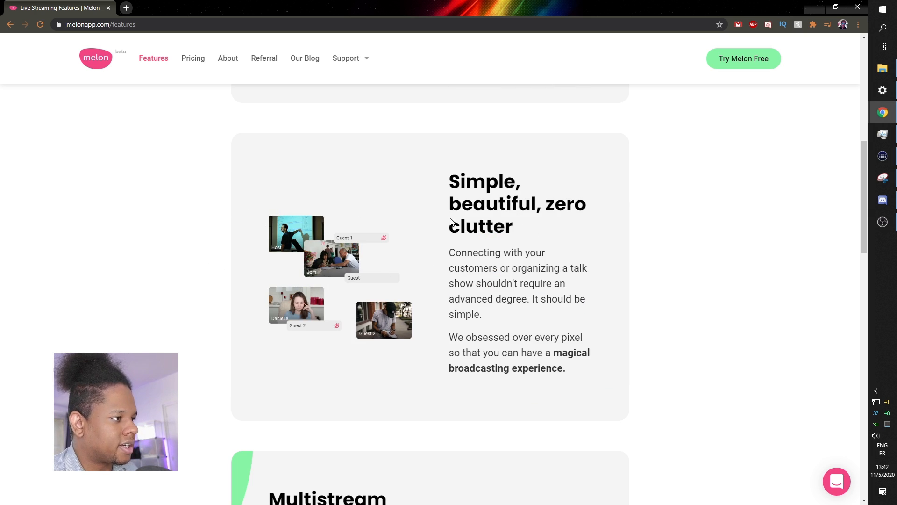
pyautogui.scroll(-3)
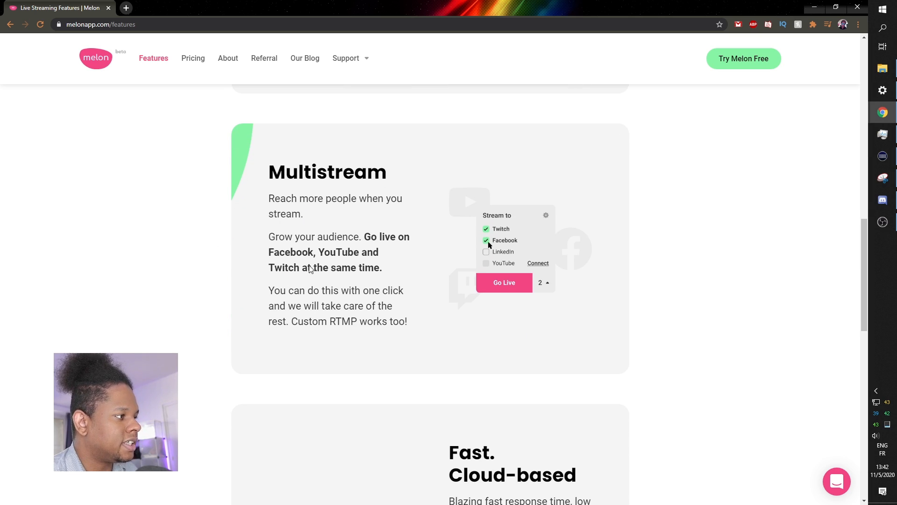
pyautogui.scroll(-3)
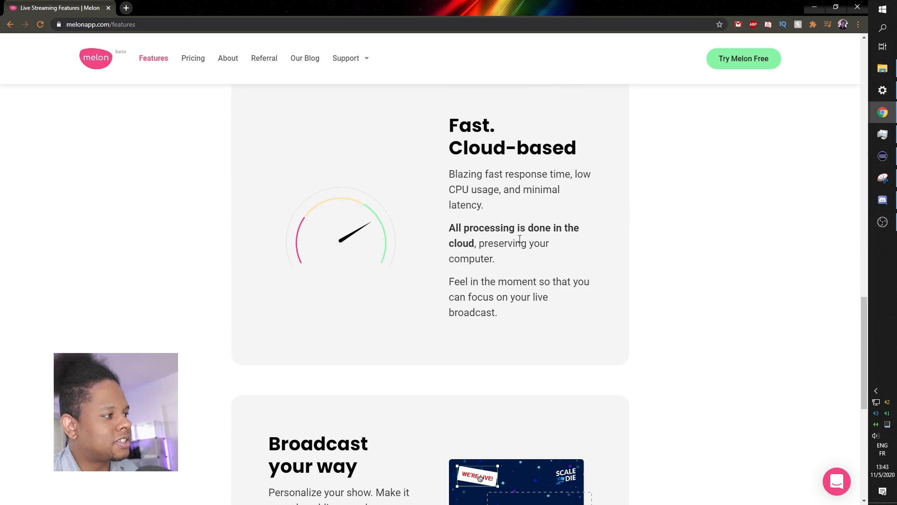
pyautogui.moveTo(447, 301)
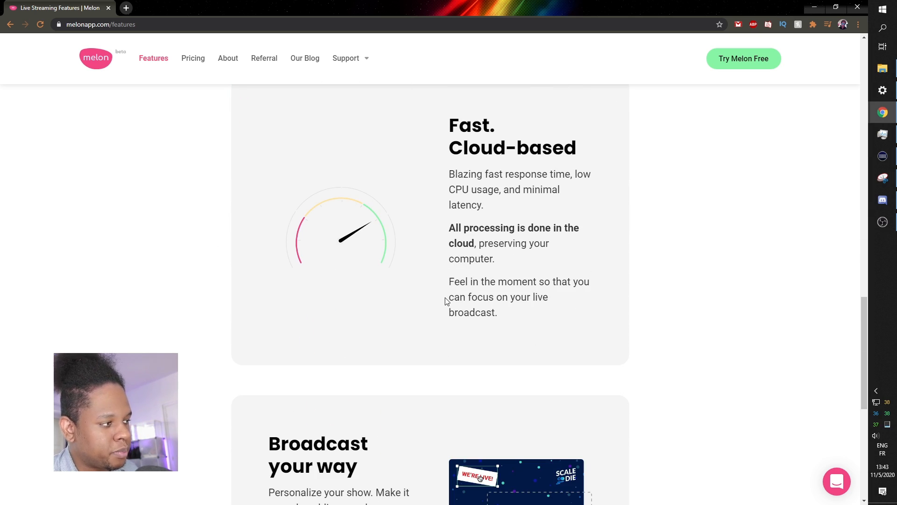
pyautogui.scroll(-3)
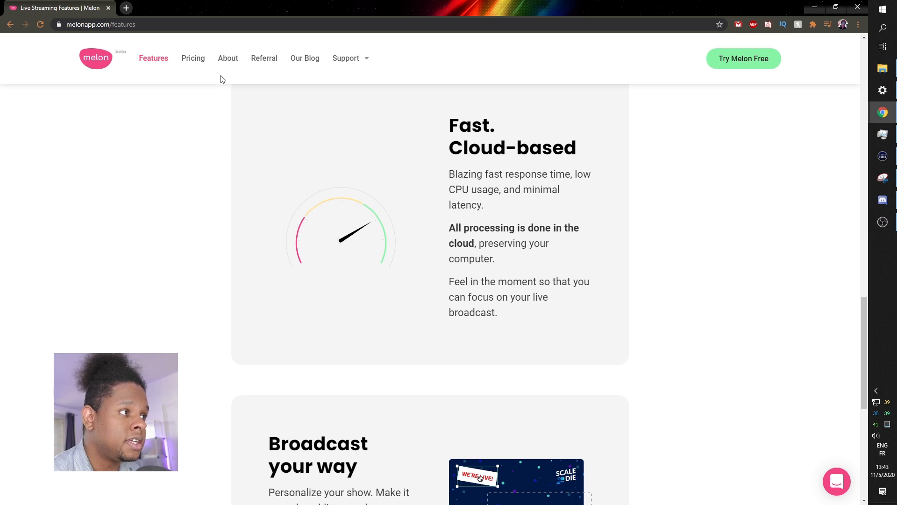
# Compare the pricing plans, switch to annual billing ($12.5/mo Pro) and choose Try Melon Free
pyautogui.click(192, 58)
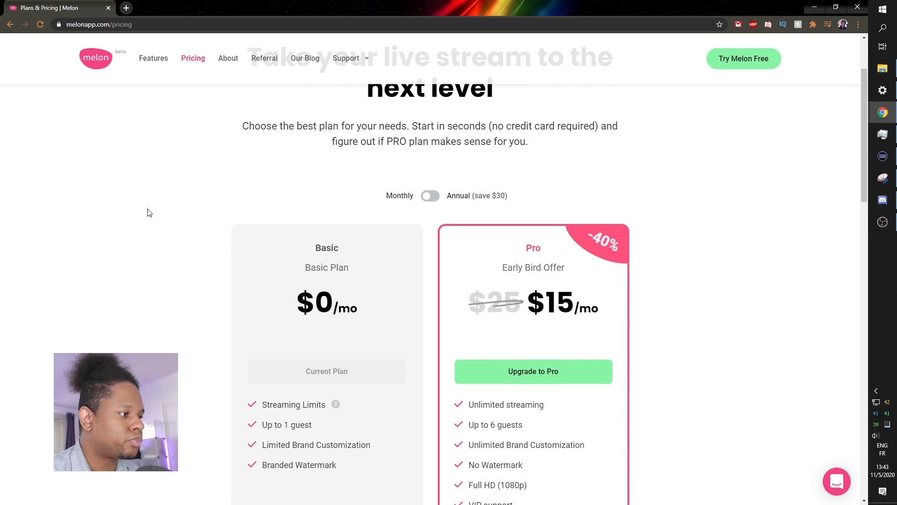
pyautogui.scroll(-3)
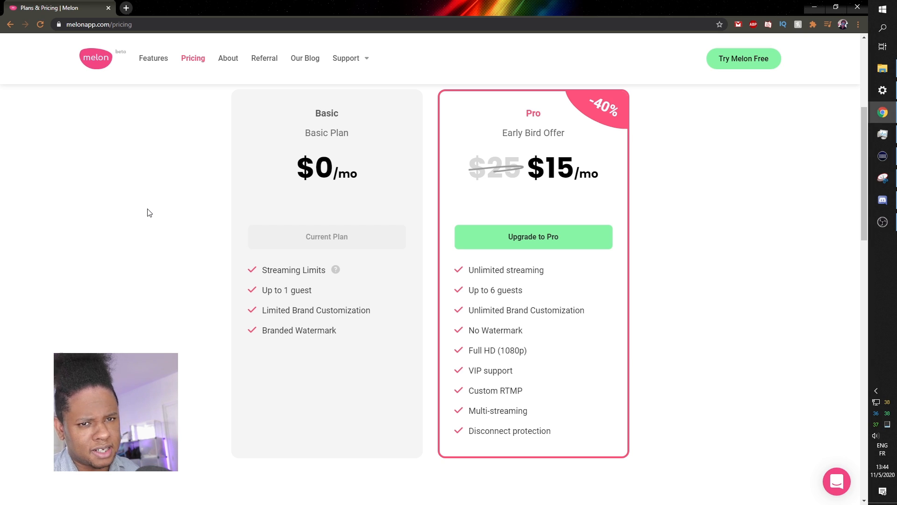
pyautogui.moveTo(552, 120)
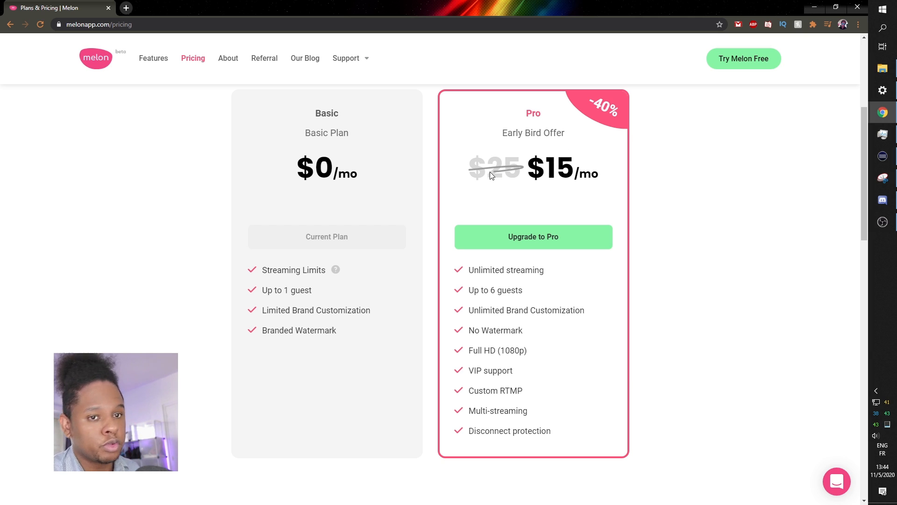
pyautogui.moveTo(331, 152)
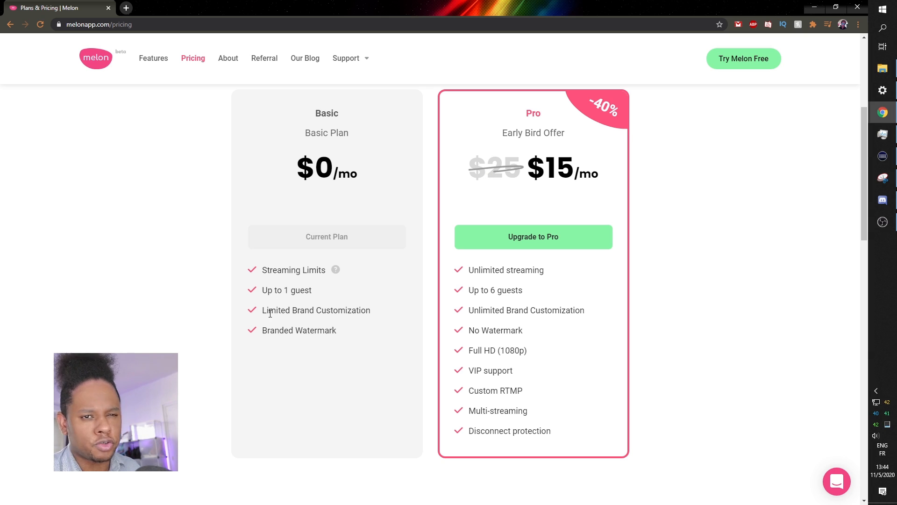
pyautogui.moveTo(260, 320)
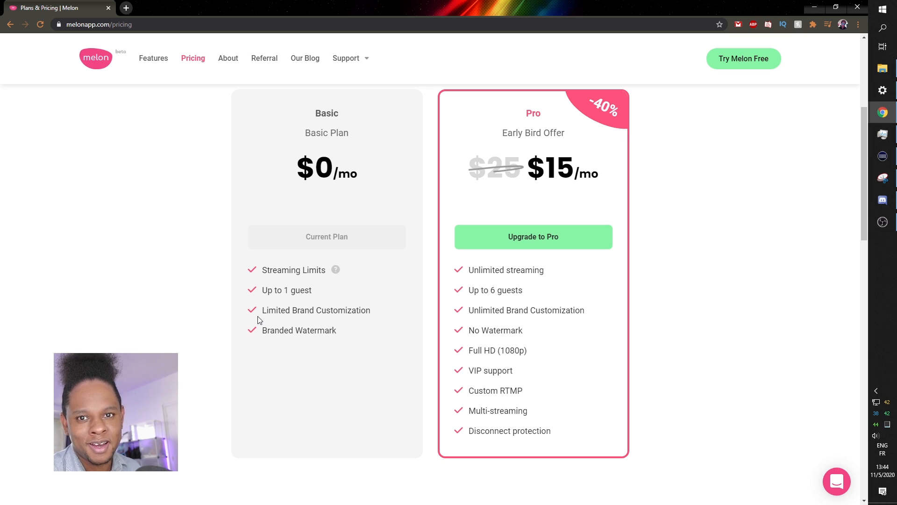
pyautogui.moveTo(264, 264)
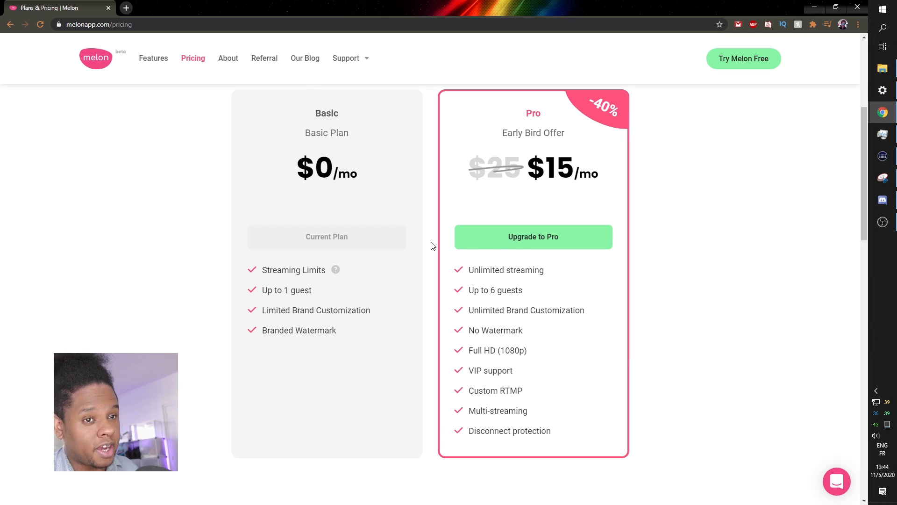
pyautogui.scroll(-3)
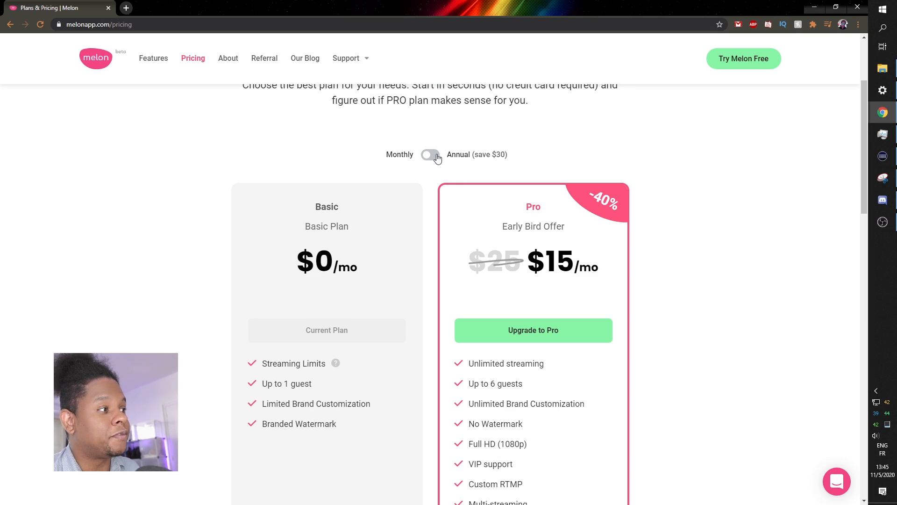
pyautogui.click(430, 154)
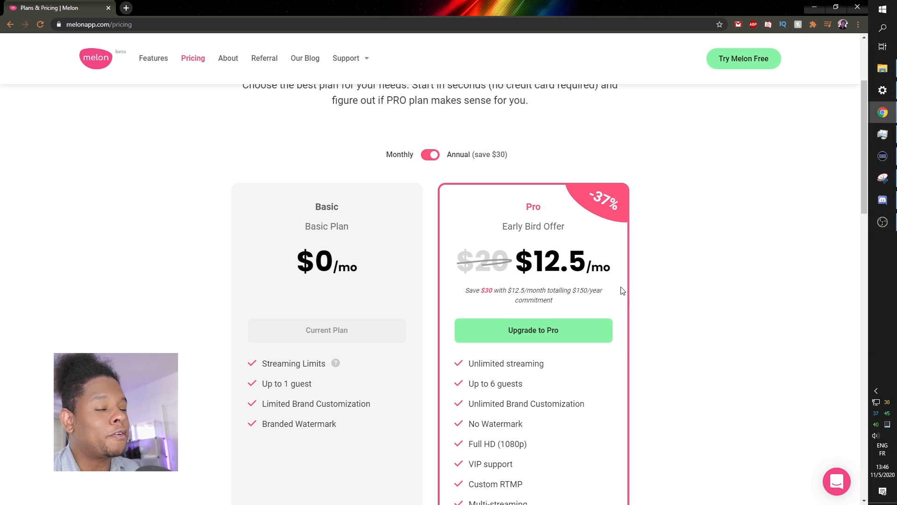
pyautogui.click(533, 330)
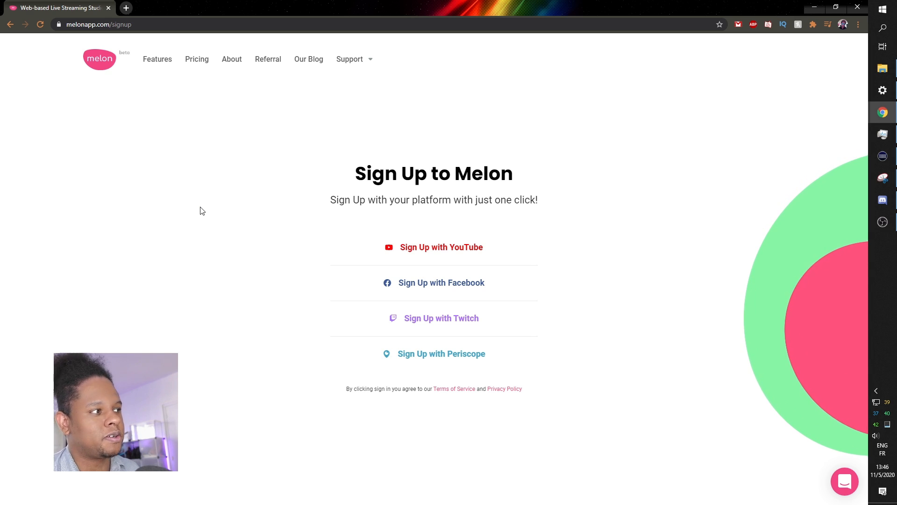
pyautogui.moveTo(433, 255)
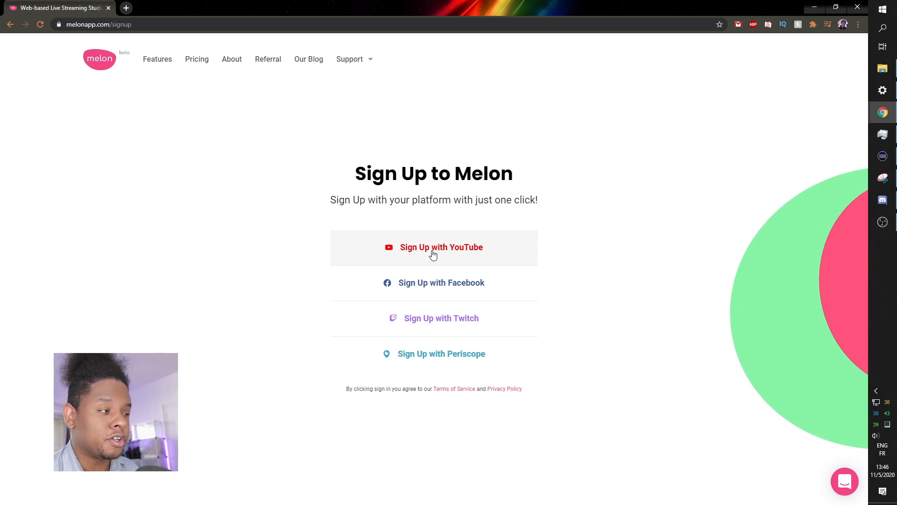
# Sign up with the YouTube account to enter the Melon studio
pyautogui.click(434, 246)
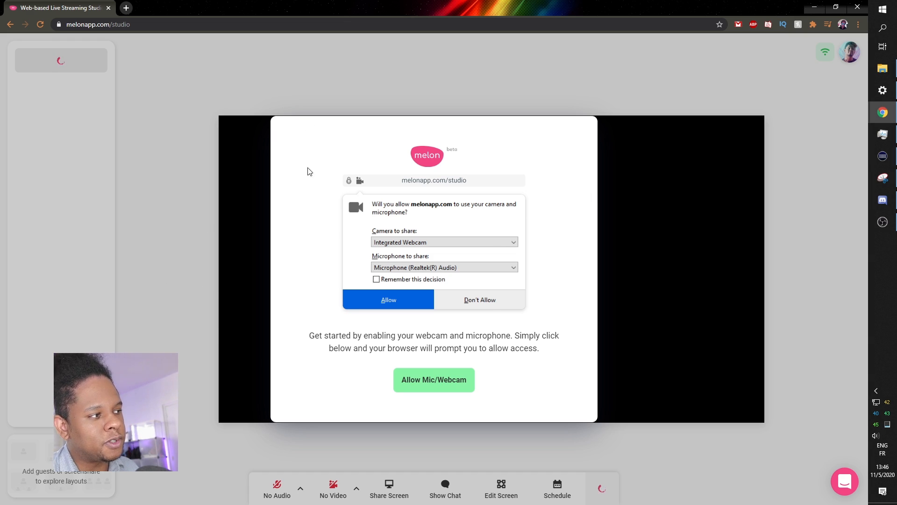
pyautogui.moveTo(338, 181)
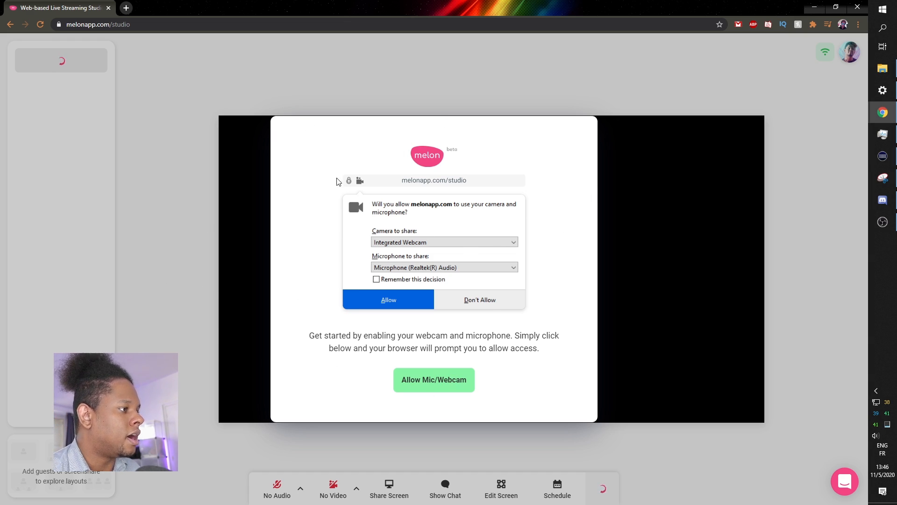
pyautogui.moveTo(453, 200)
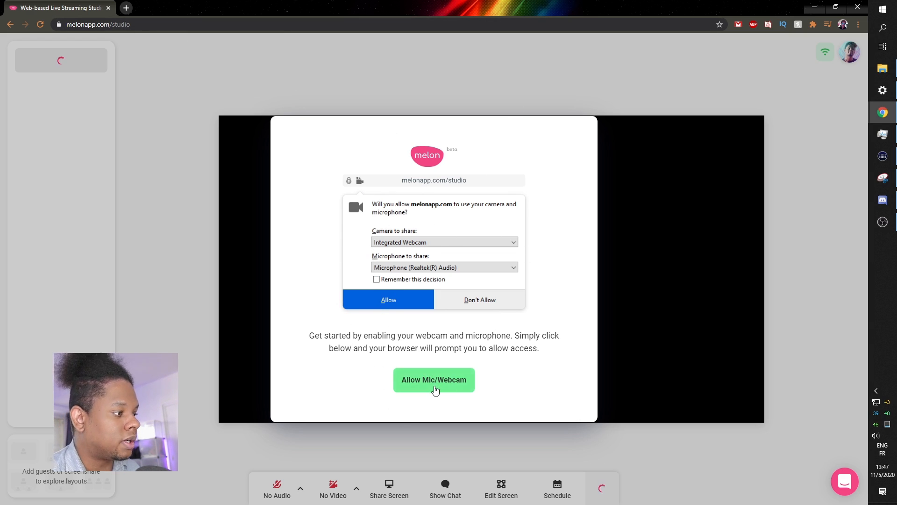
# Allow mic and webcam access so the camera feed becomes an available source
pyautogui.click(434, 380)
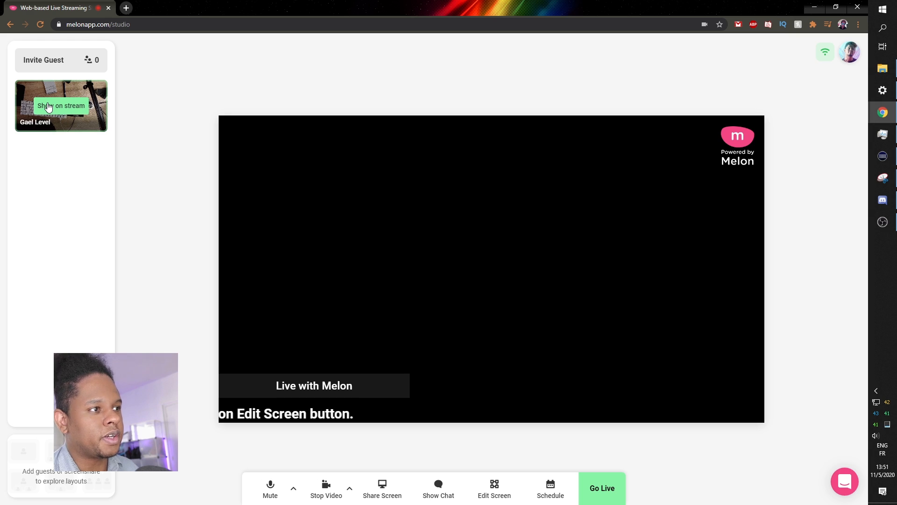
# Show the webcam feed on the stream and copy the guest invite link
pyautogui.click(61, 106)
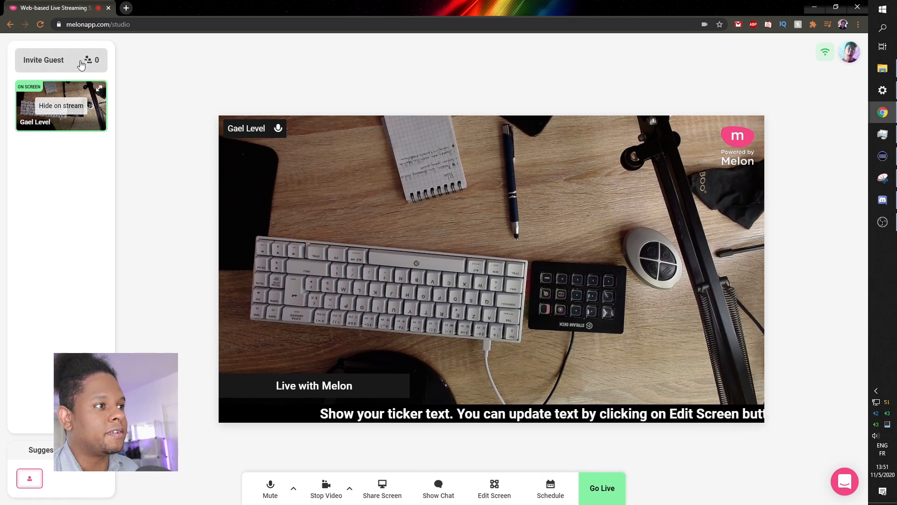
pyautogui.click(51, 60)
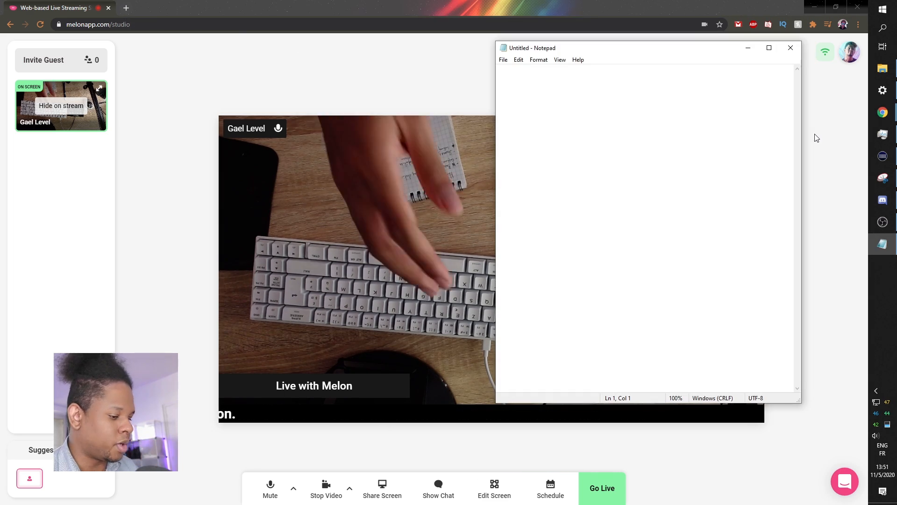
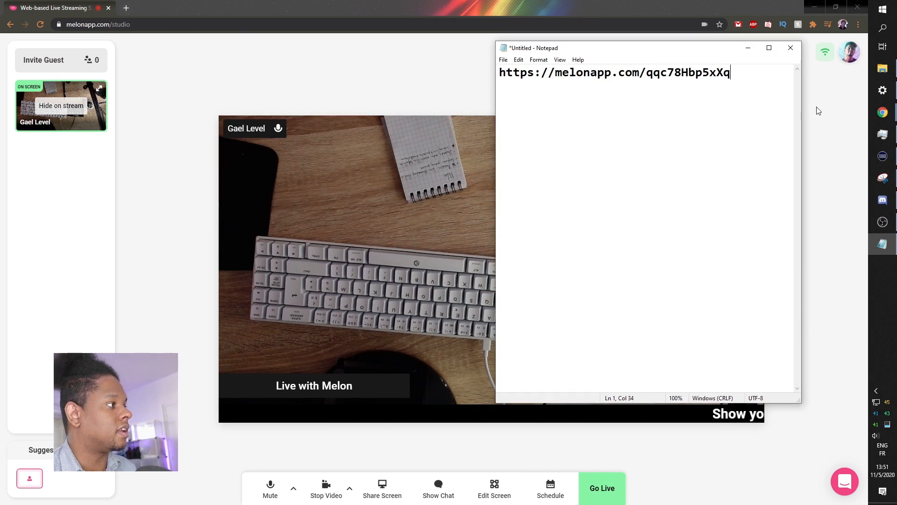
pyautogui.moveTo(790, 47)
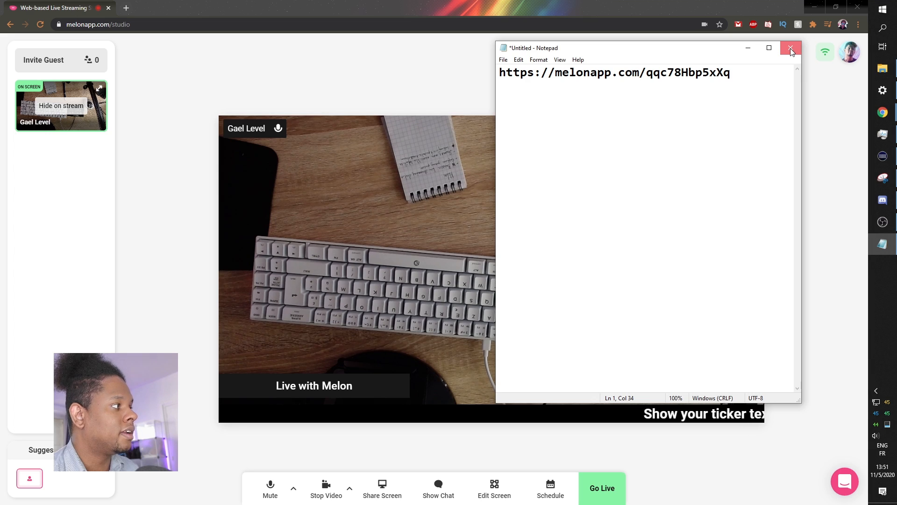
pyautogui.click(791, 49)
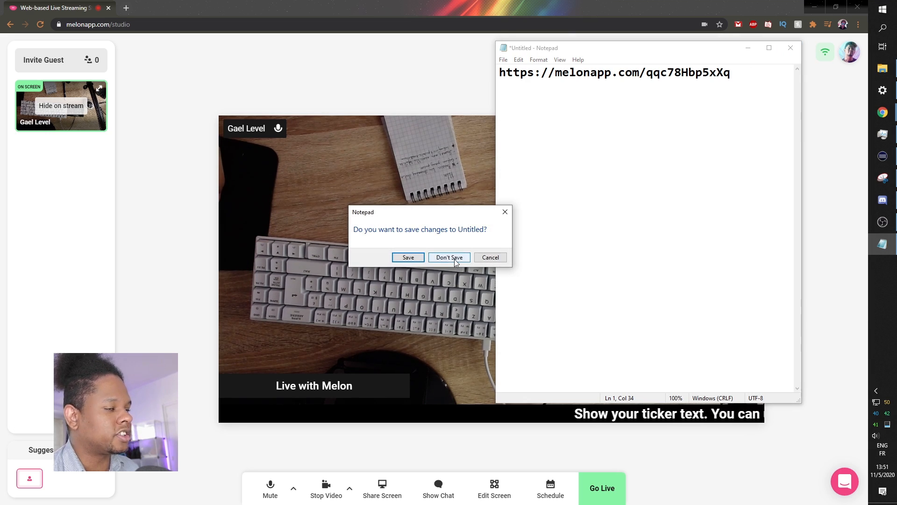
pyautogui.click(449, 257)
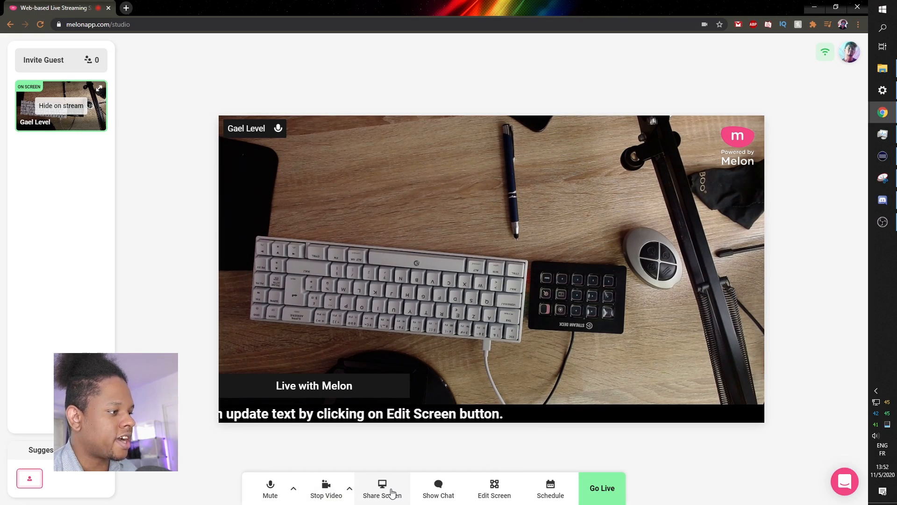
# Share the entire screen so it appears on the stream beside the webcam feed
pyautogui.click(382, 488)
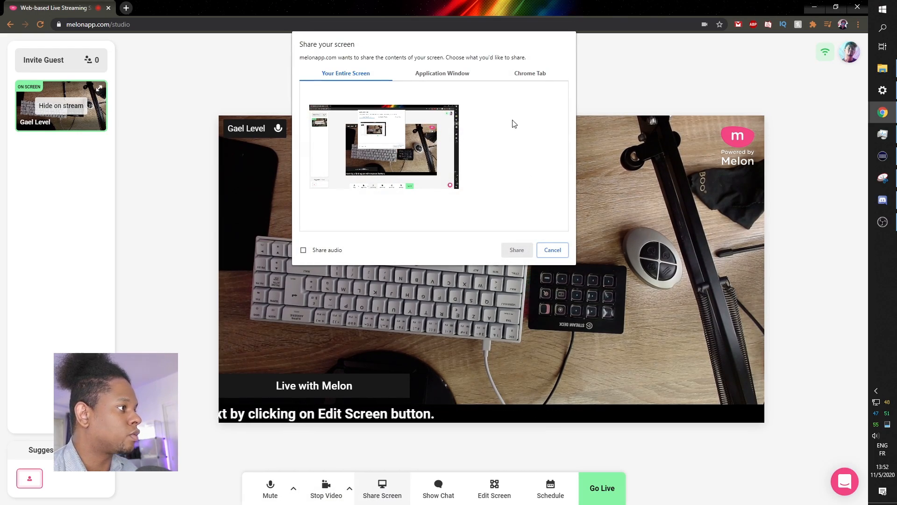
pyautogui.click(443, 72)
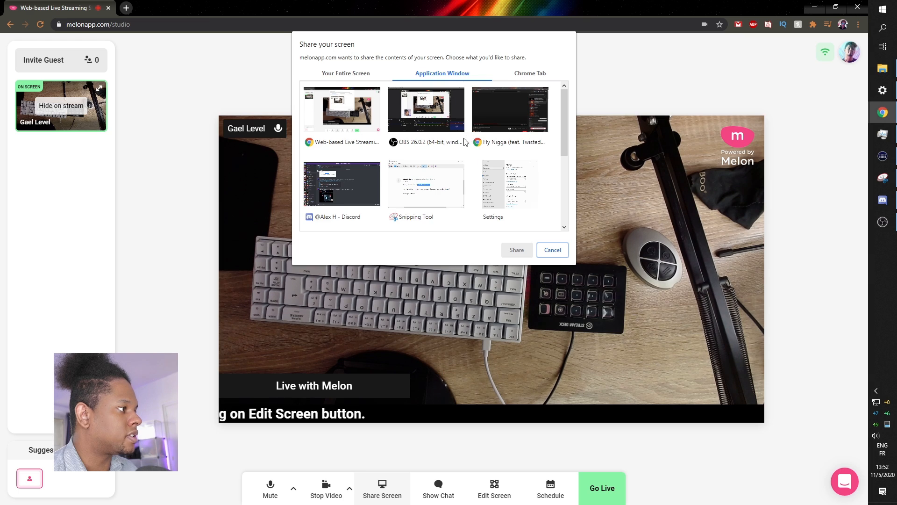
pyautogui.click(346, 73)
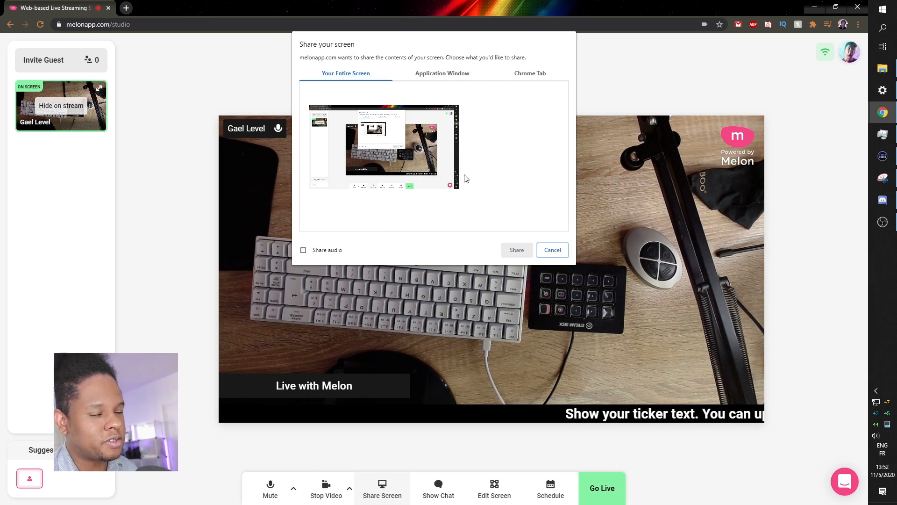
pyautogui.click(384, 145)
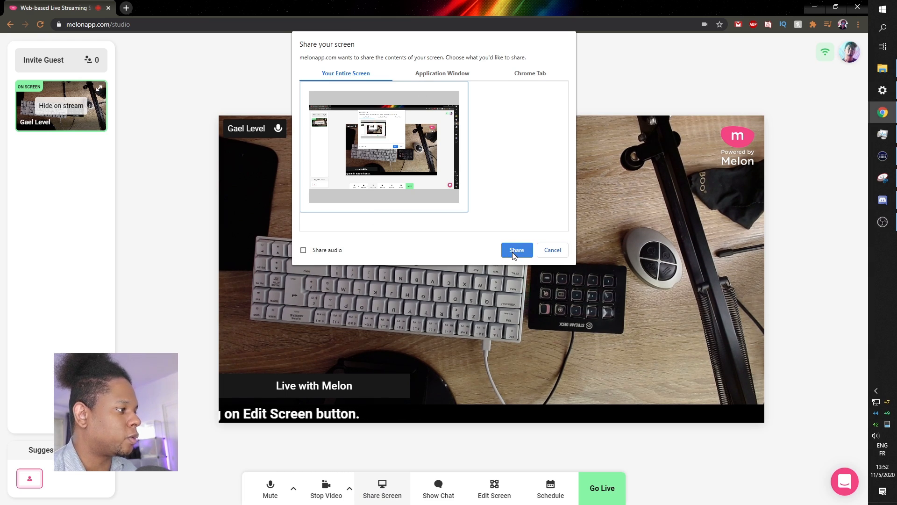
pyautogui.click(517, 251)
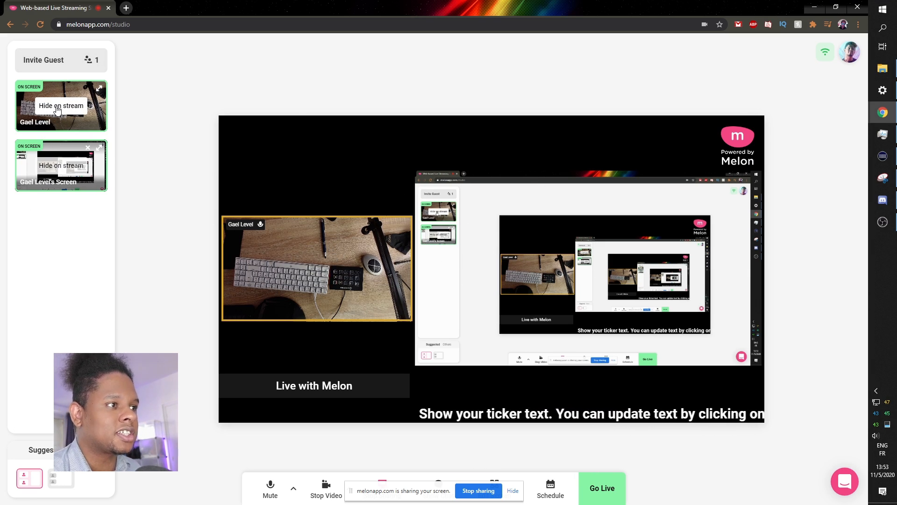
# Hide the screen share from the stream, leaving only the webcam, and open the support chat
pyautogui.click(61, 106)
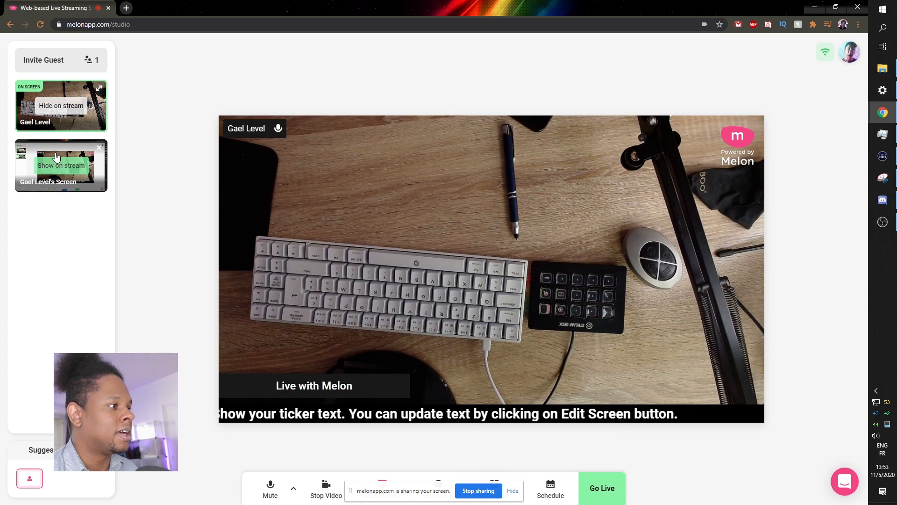
pyautogui.click(61, 166)
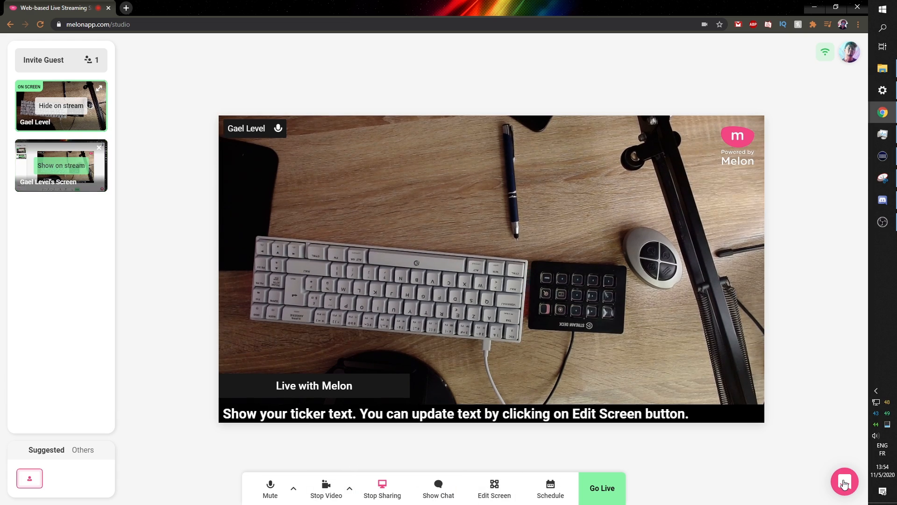
pyautogui.click(845, 481)
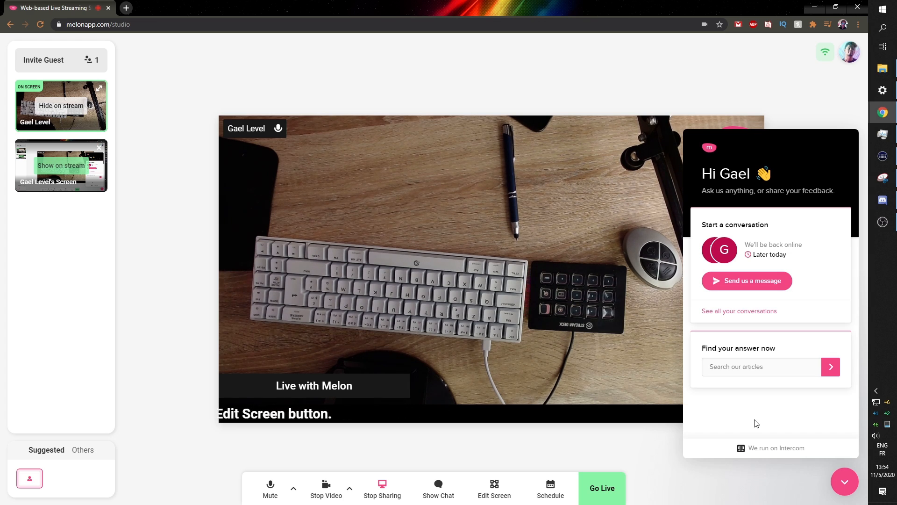
# Check the stream chat, private chat and scheduled broadcasts, then open General Settings via Edit Screen
pyautogui.click(844, 481)
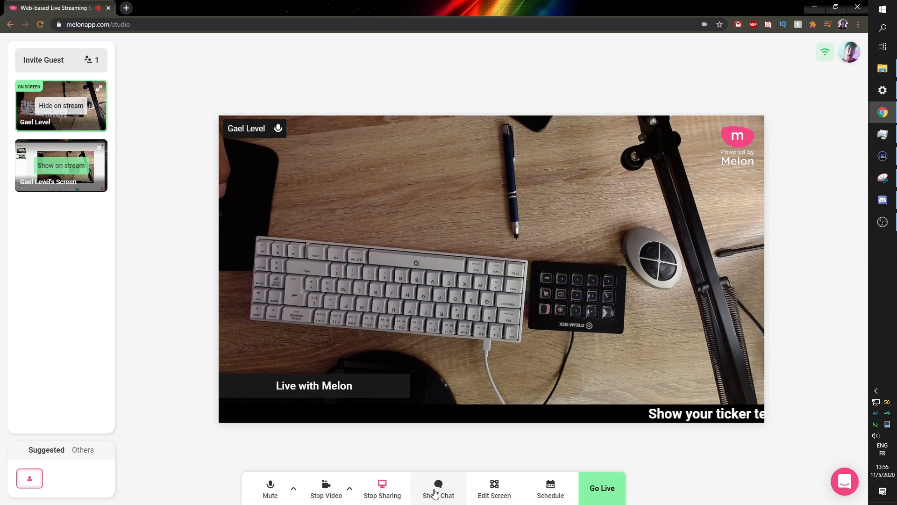
pyautogui.click(438, 488)
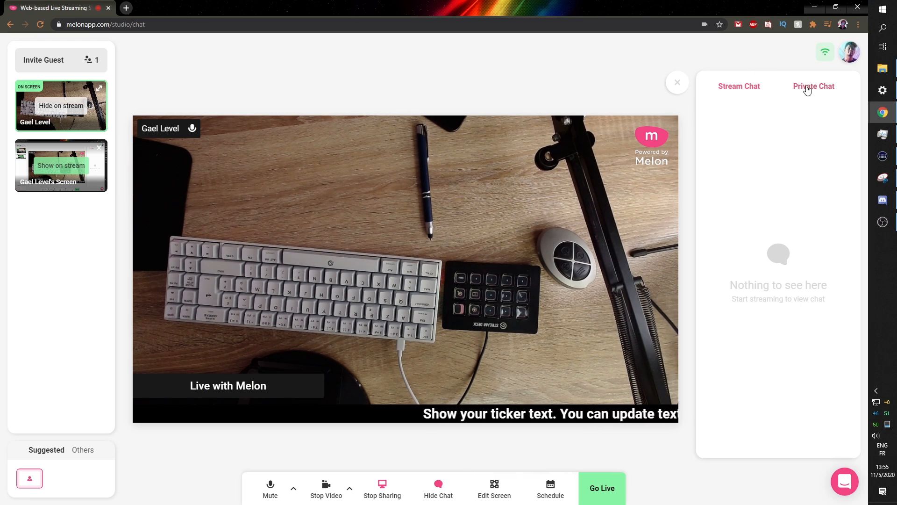
pyautogui.click(813, 86)
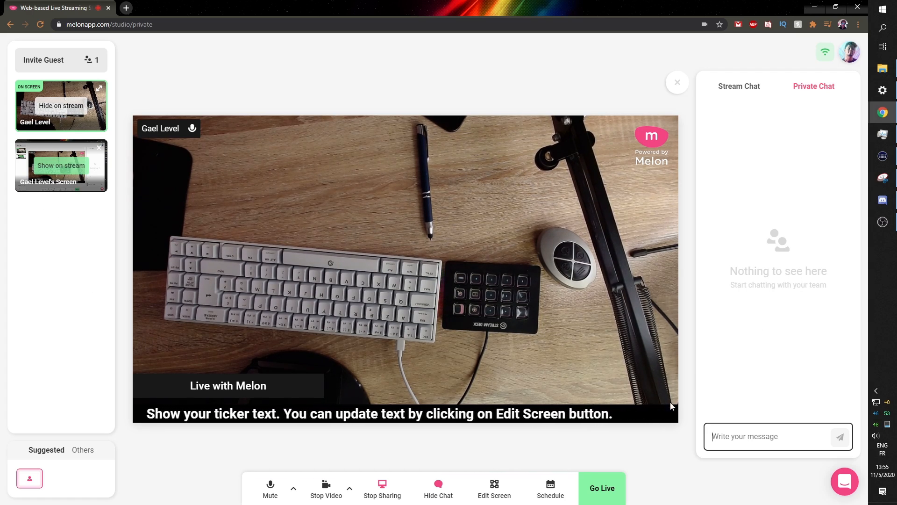
pyautogui.click(551, 488)
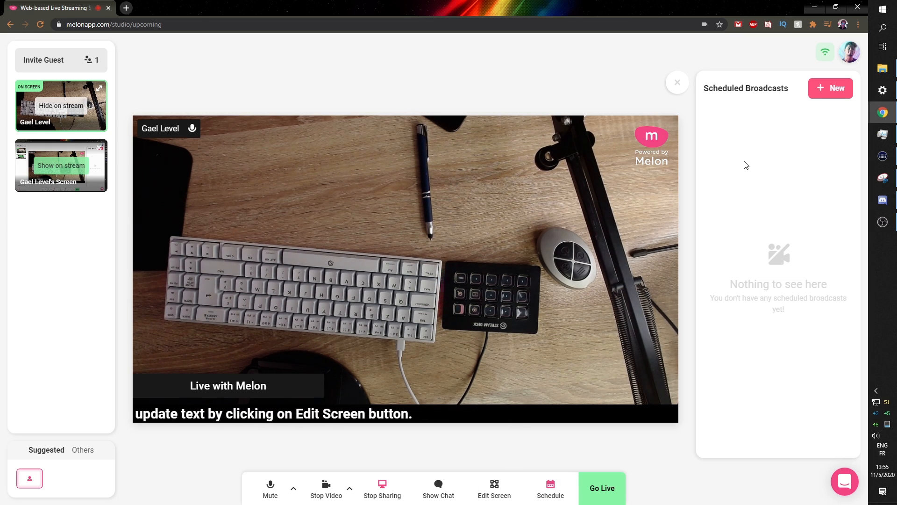
pyautogui.click(495, 486)
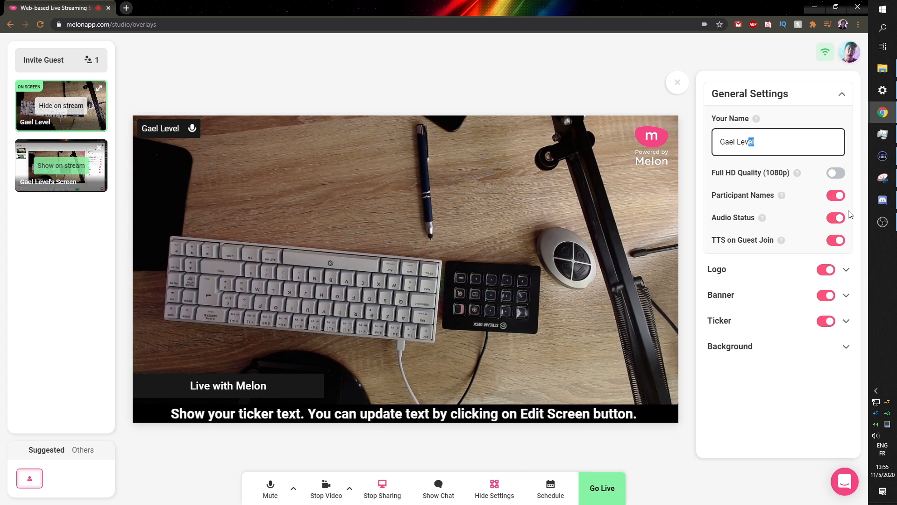
# Toggle participant names off and on, then upload the GAEL LEVEL logo to replace the Melon logo
pyautogui.click(836, 195)
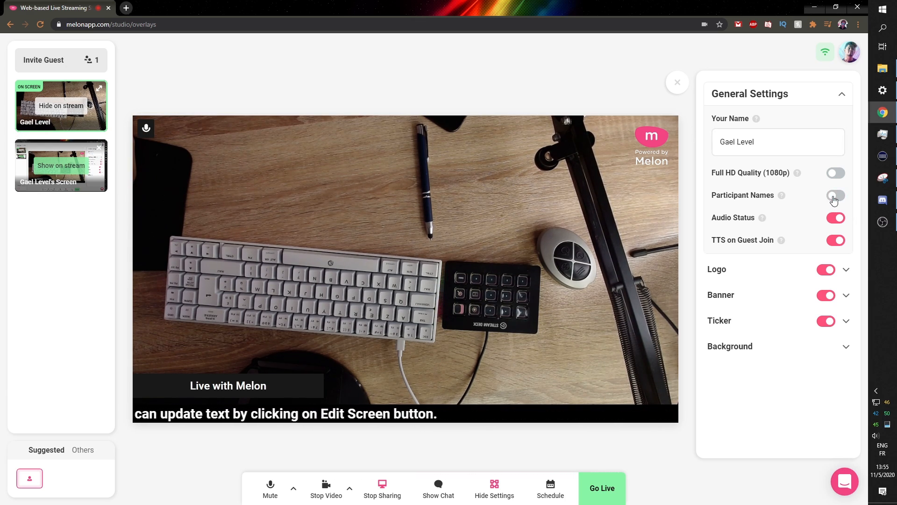
pyautogui.click(835, 194)
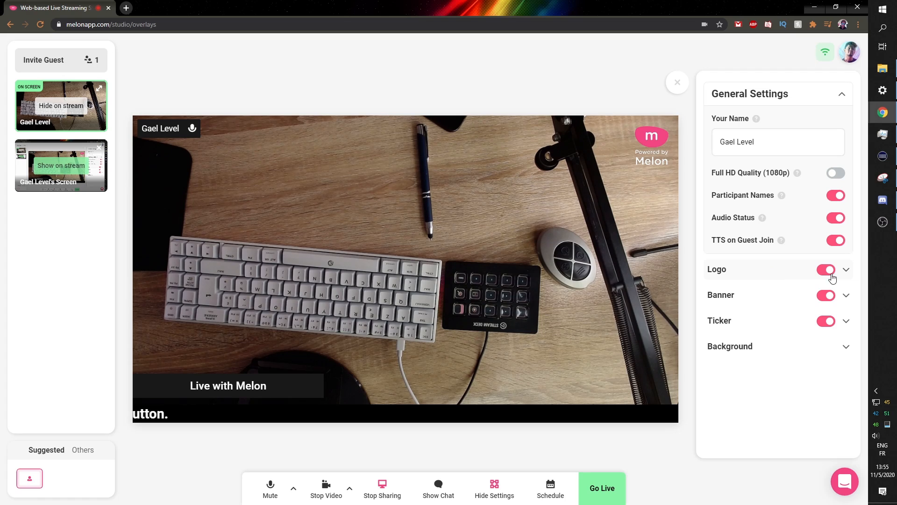
pyautogui.click(847, 269)
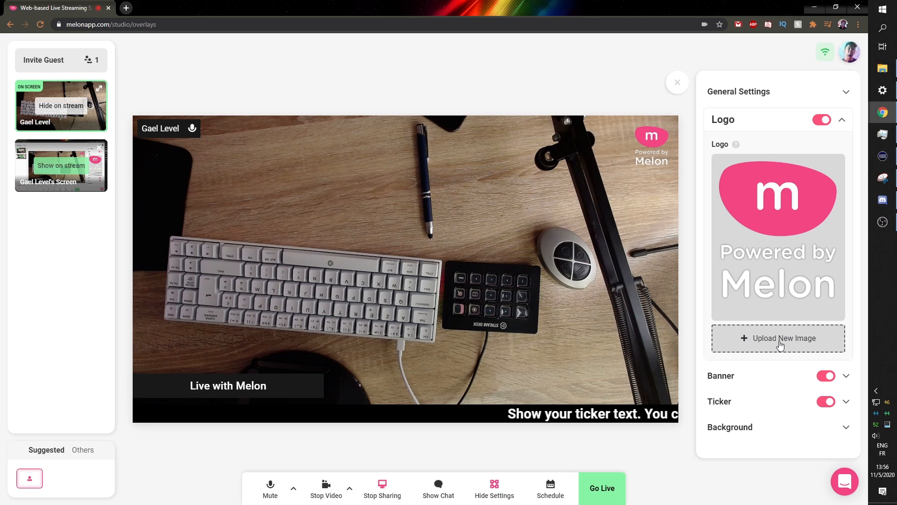
pyautogui.click(781, 338)
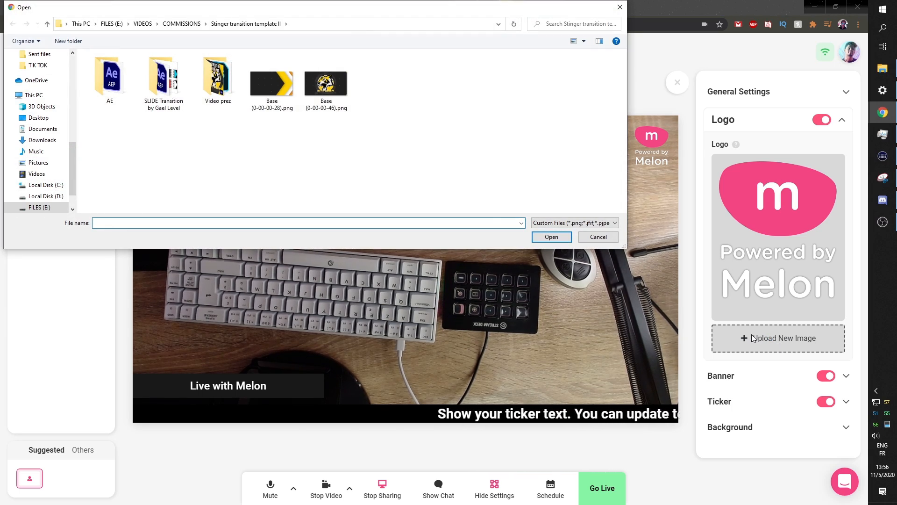
pyautogui.click(598, 236)
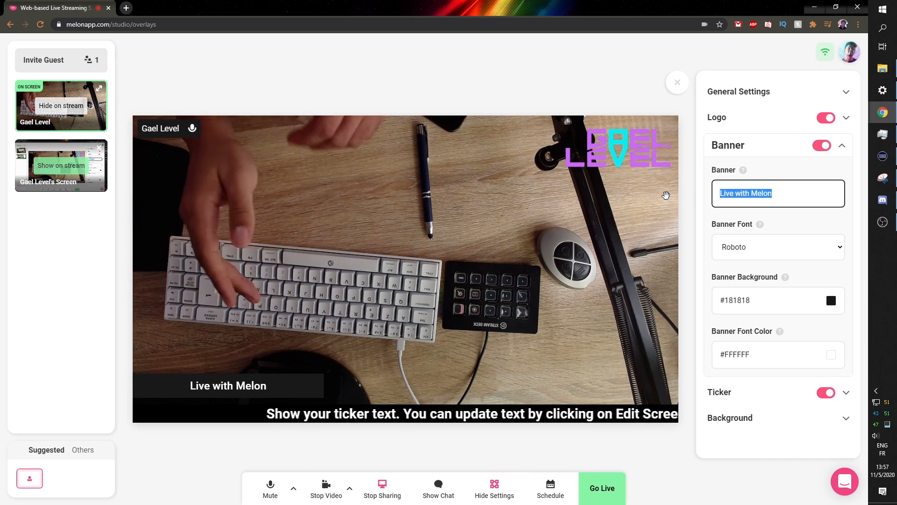
# Set the banner text to 'Gael Level Talks Podcast' with purple #A55ADB background and cyan #00FFFB font
pyautogui.write('Gael Level Talks Podcast')
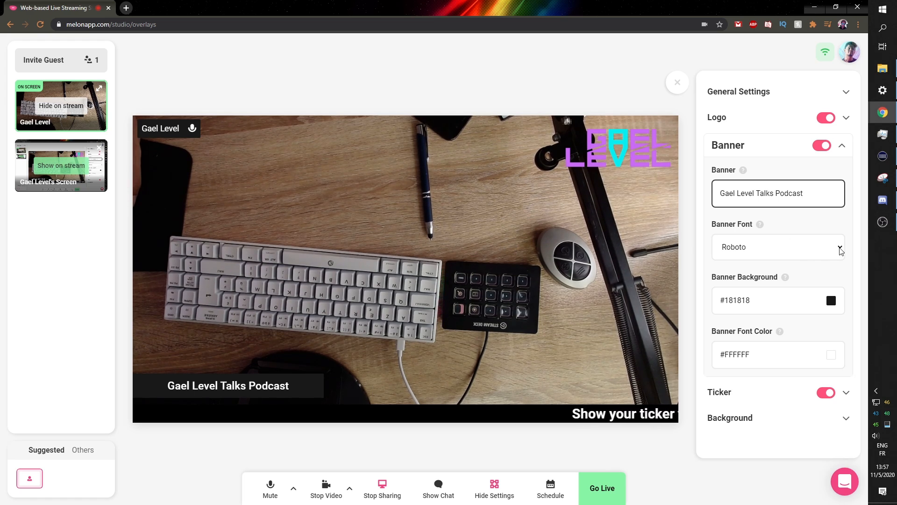
pyautogui.click(831, 301)
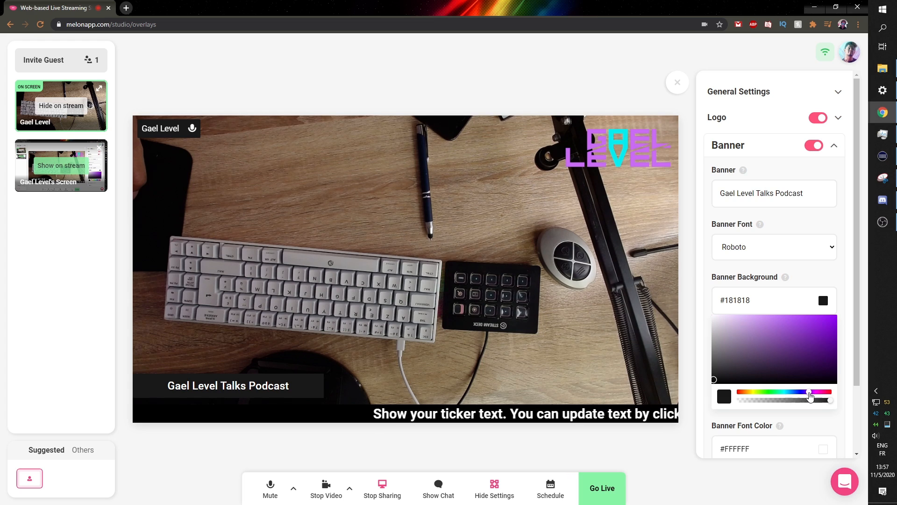
pyautogui.click(768, 316)
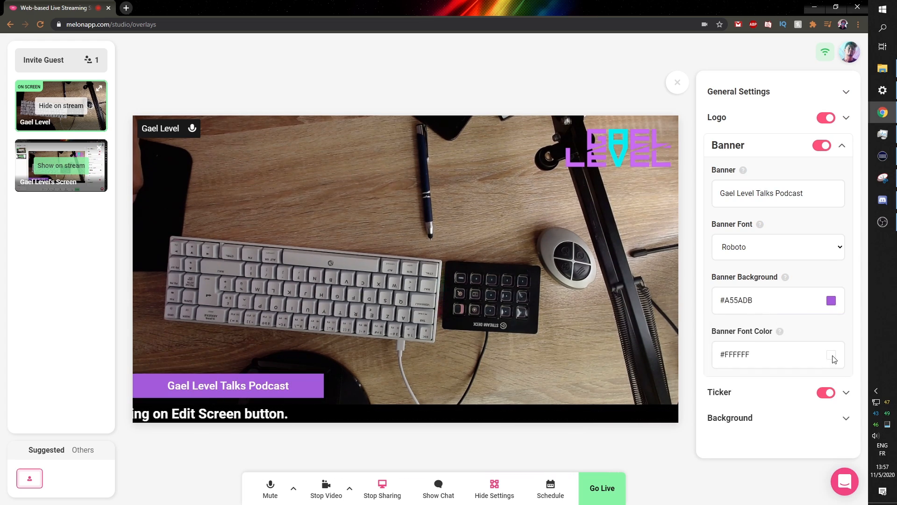
pyautogui.click(832, 354)
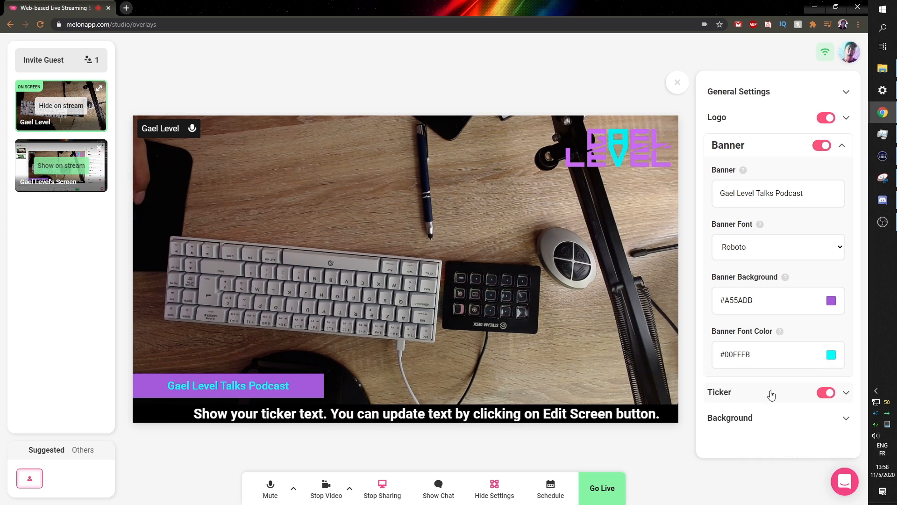
# Toggle the ticker and banner off and back on to test them
pyautogui.click(826, 393)
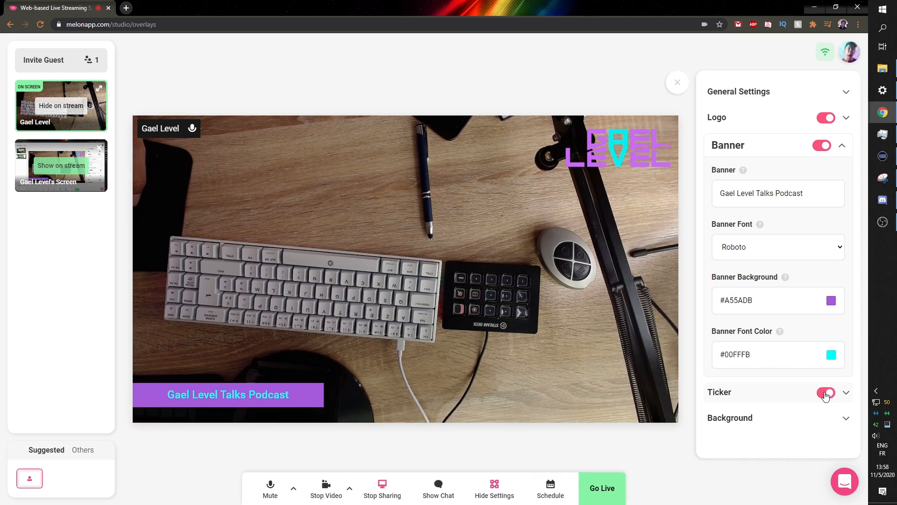
pyautogui.click(821, 145)
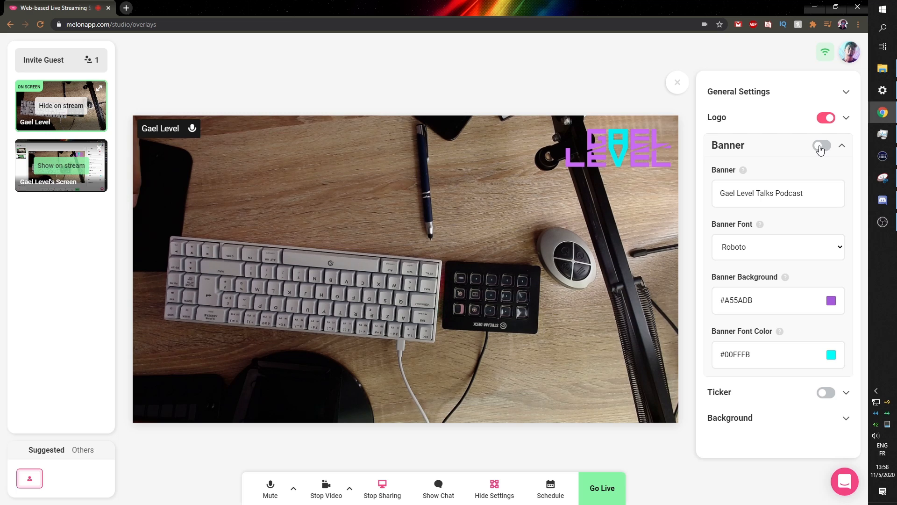
pyautogui.click(821, 145)
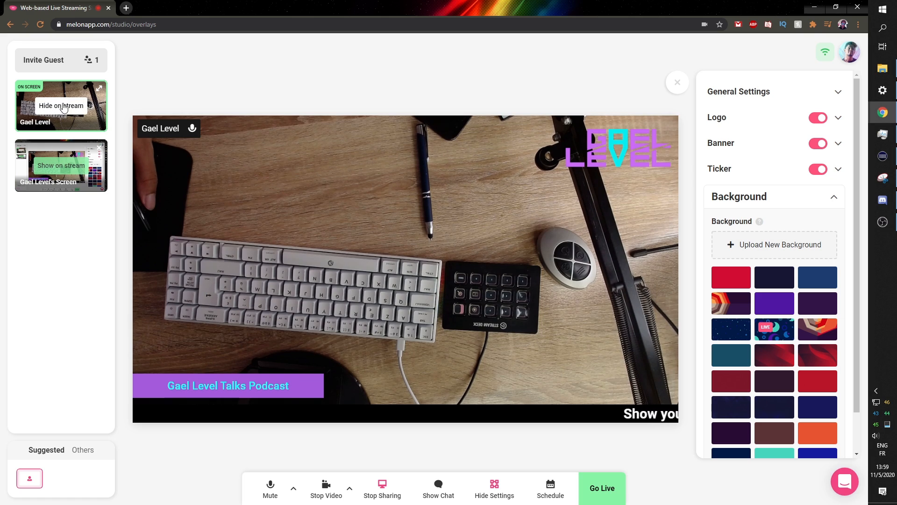
# Test the stream sources, toggling the camera off and on and removing the screen share
pyautogui.click(60, 106)
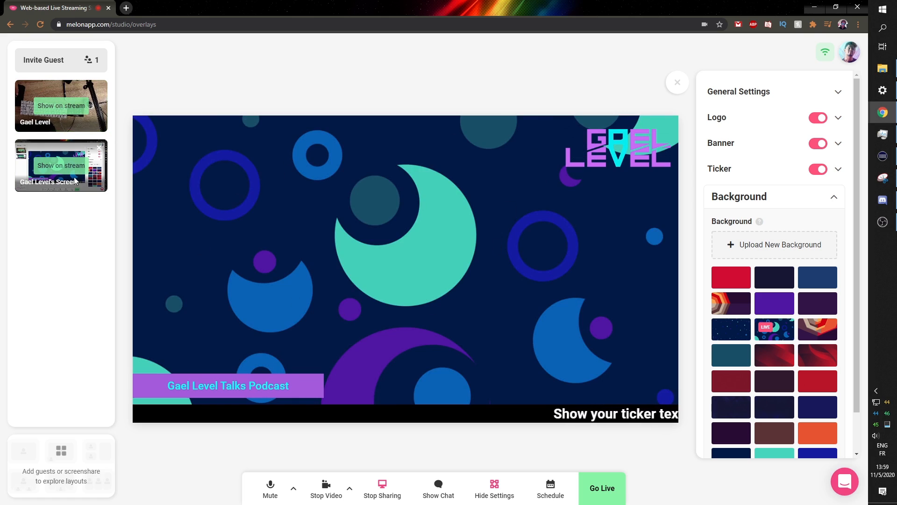
pyautogui.click(60, 106)
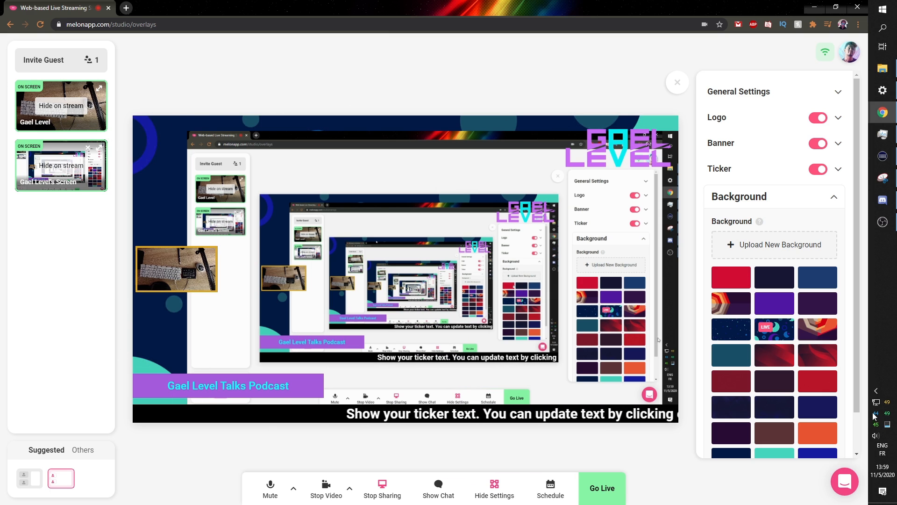
pyautogui.click(816, 356)
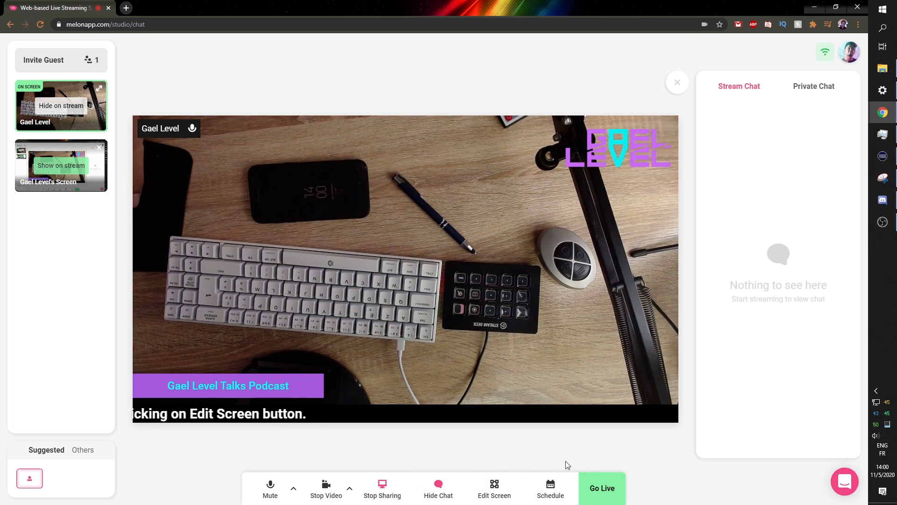
pyautogui.moveTo(607, 497)
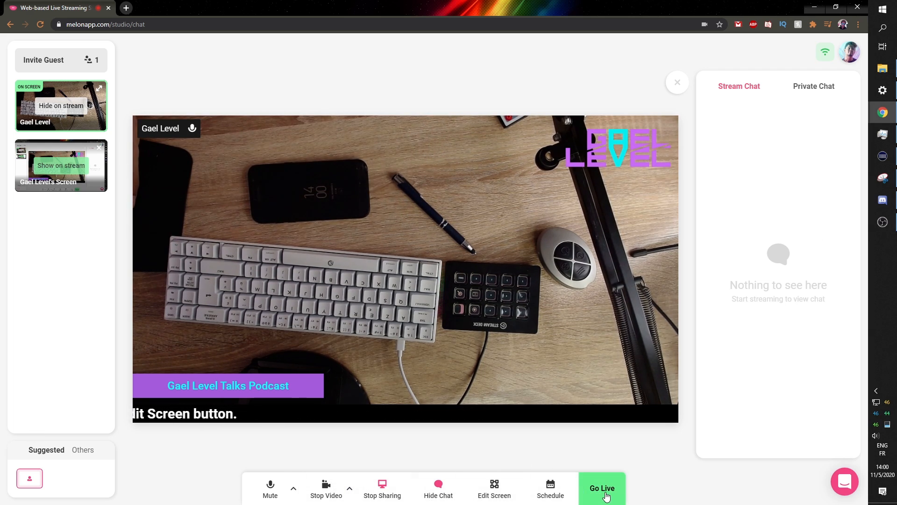
# Start going live and link the gaelLEVEL Twitch account, authorizing Melon as the destination
pyautogui.click(602, 488)
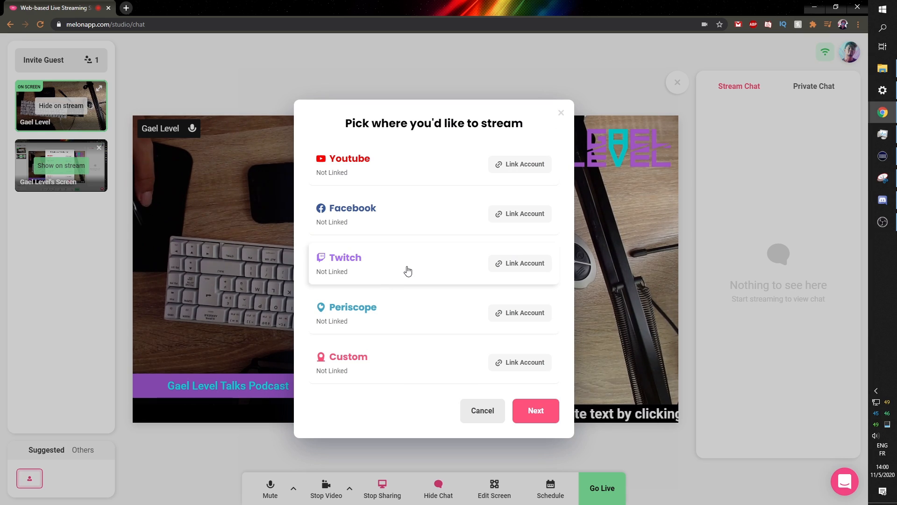
pyautogui.moveTo(392, 148)
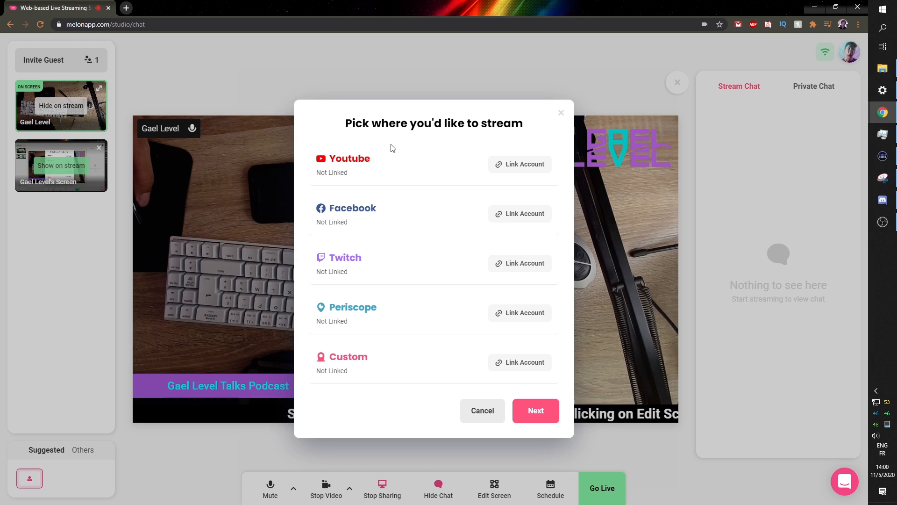
pyautogui.moveTo(366, 278)
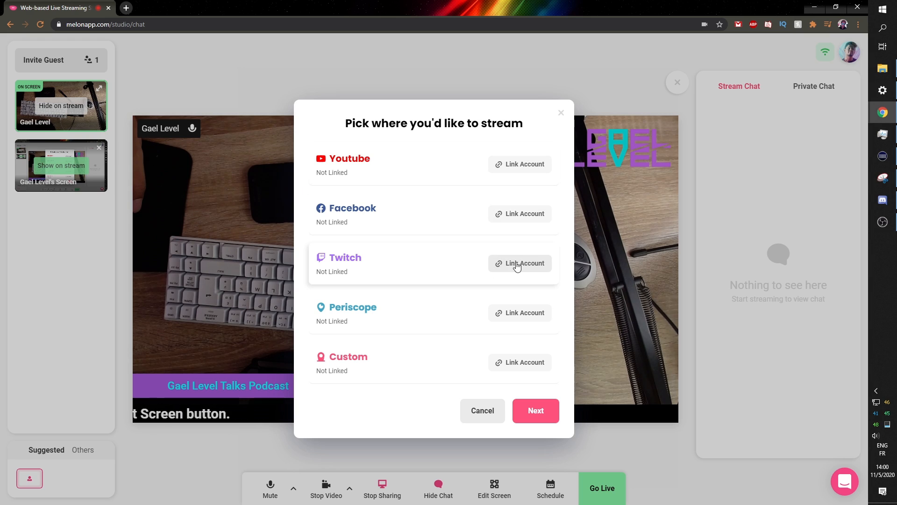
pyautogui.click(519, 264)
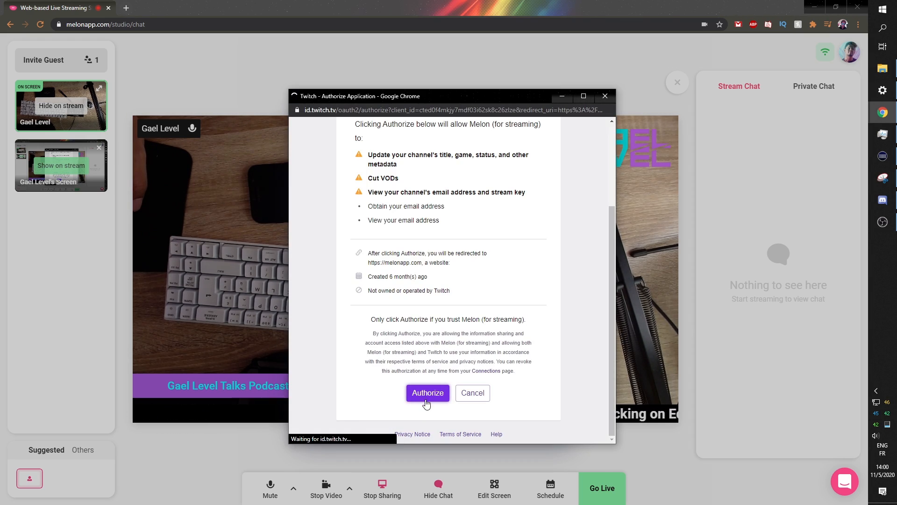
pyautogui.click(428, 392)
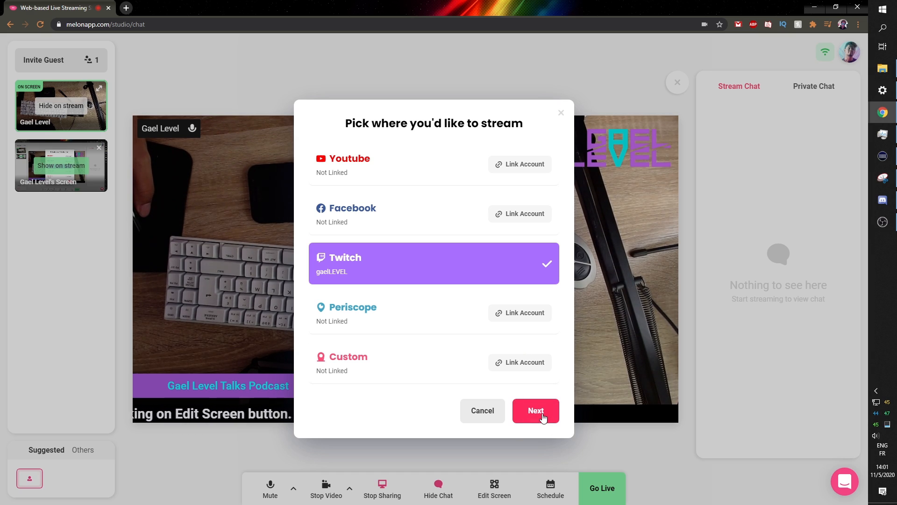
# Go live on Twitch with title 'Testing Melon' and description 'Just a test, no stress'
pyautogui.click(536, 410)
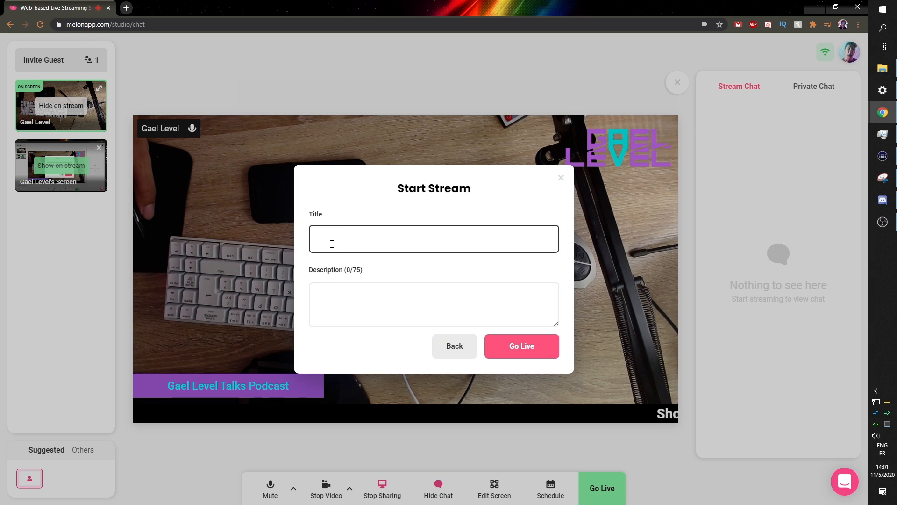
pyautogui.write('Testin')
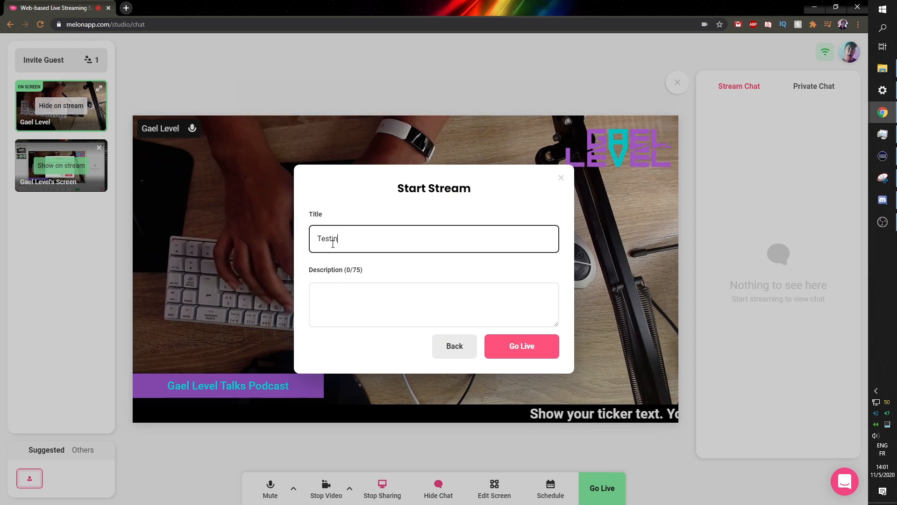
pyautogui.write('Just a test, no stress')
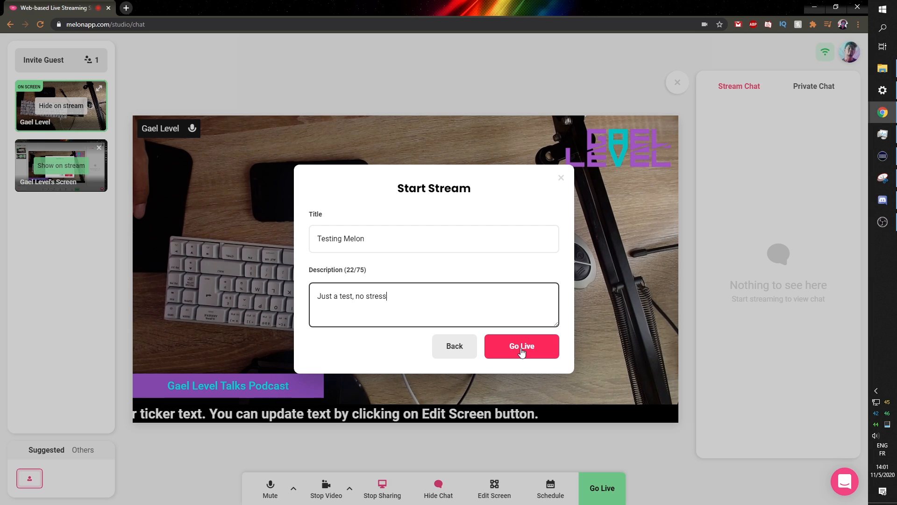
pyautogui.click(522, 346)
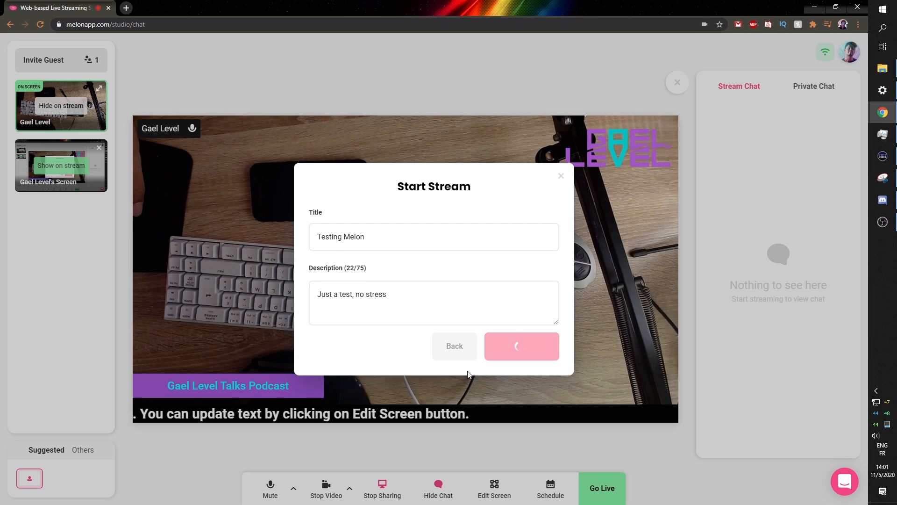
pyautogui.click(521, 346)
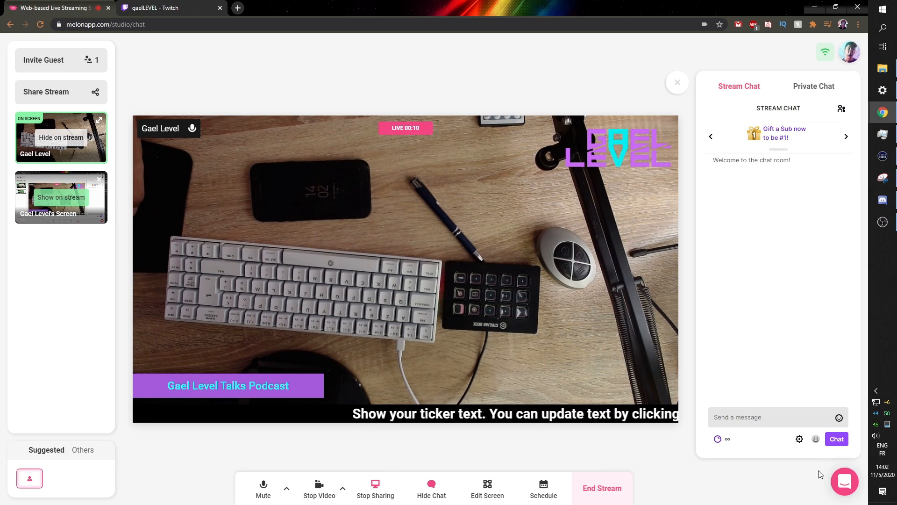
# Check the chat settings and emote picker, then switch to the Twitch channel page
pyautogui.click(800, 439)
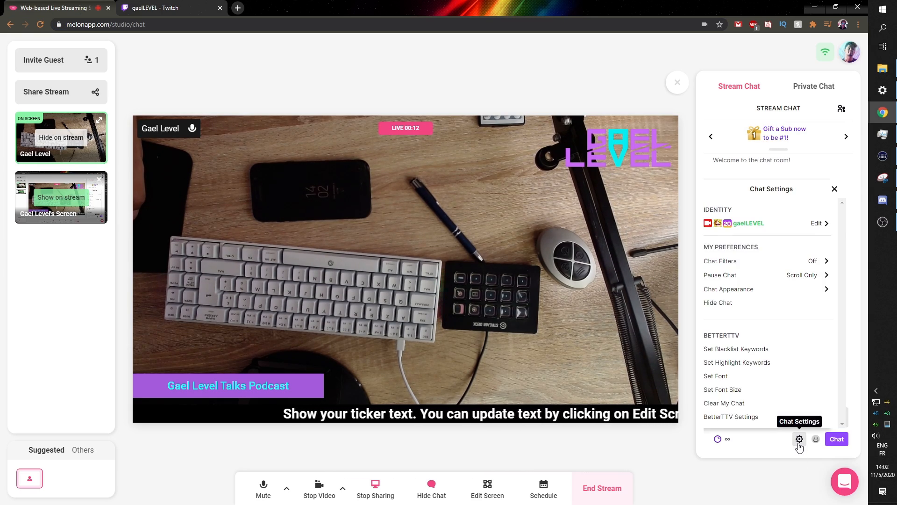
pyautogui.click(816, 439)
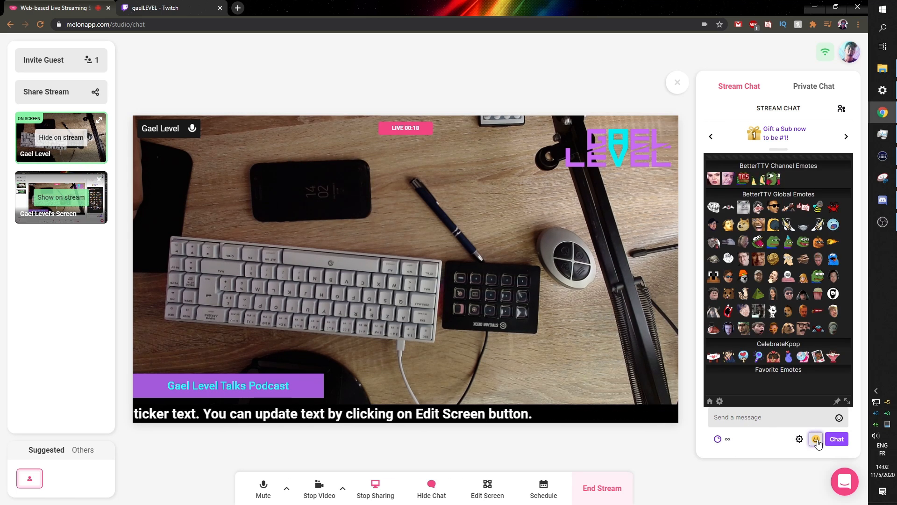
pyautogui.click(816, 439)
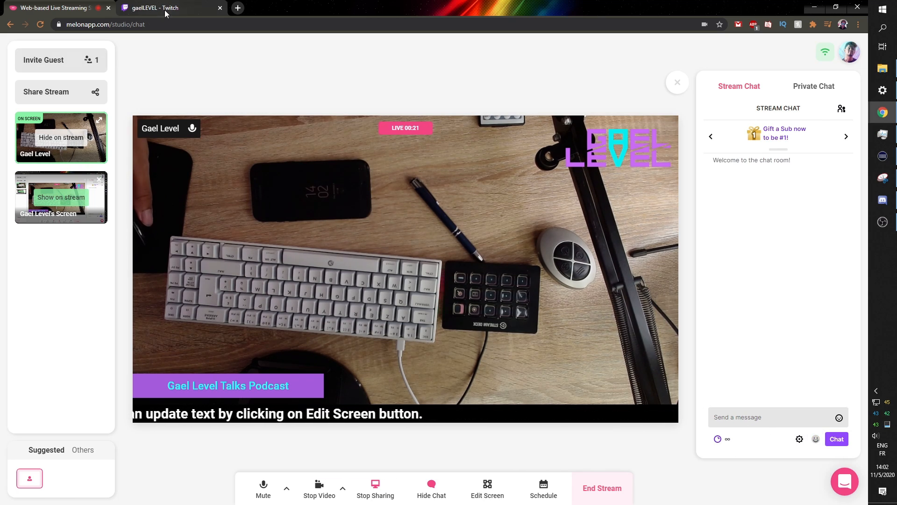
pyautogui.moveTo(165, 13)
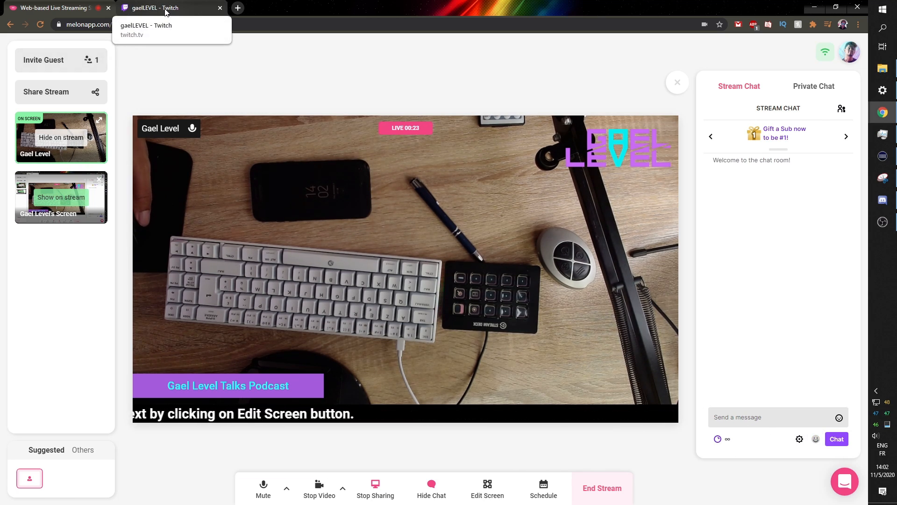
pyautogui.click(160, 7)
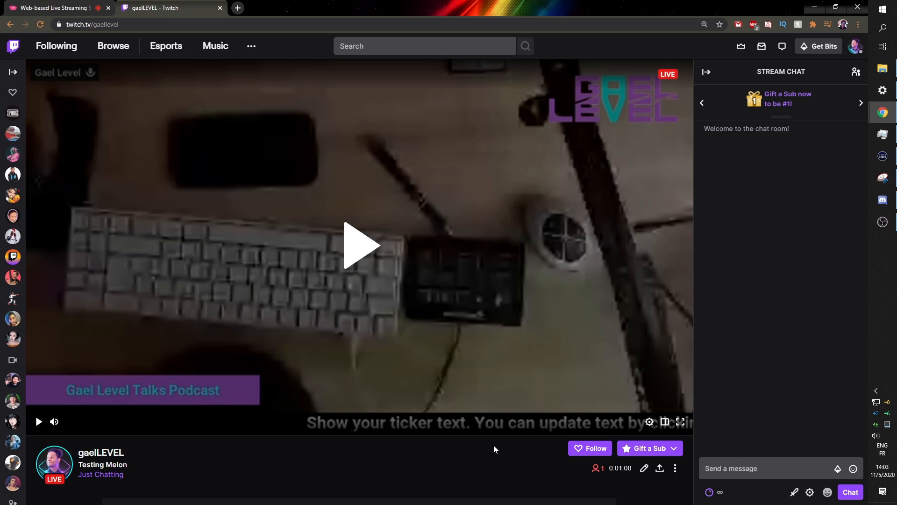
pyautogui.moveTo(649, 422)
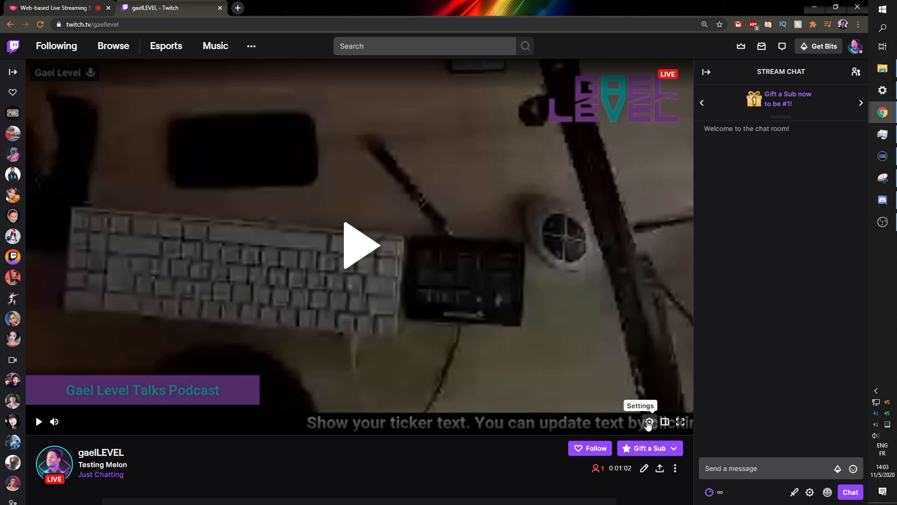
# View the Twitch player's video quality options for the live broadcast, currently 360p
pyautogui.click(648, 421)
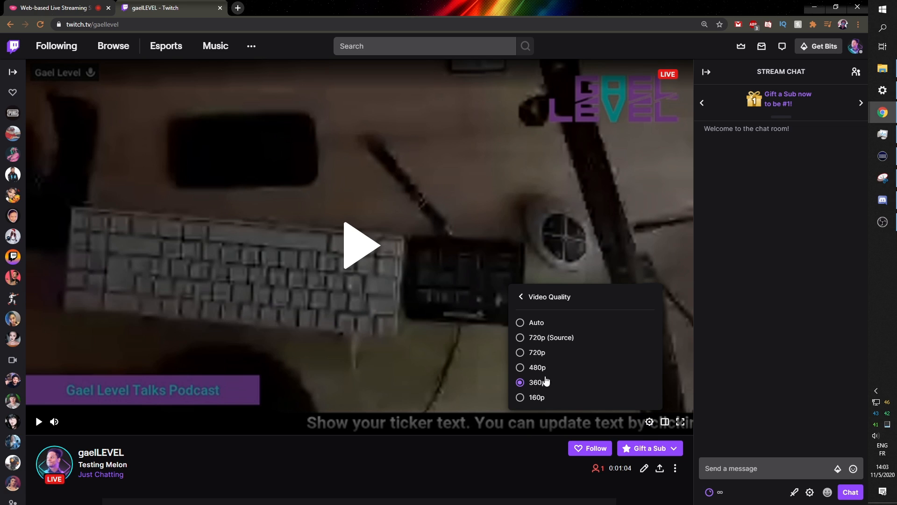
pyautogui.moveTo(520, 338)
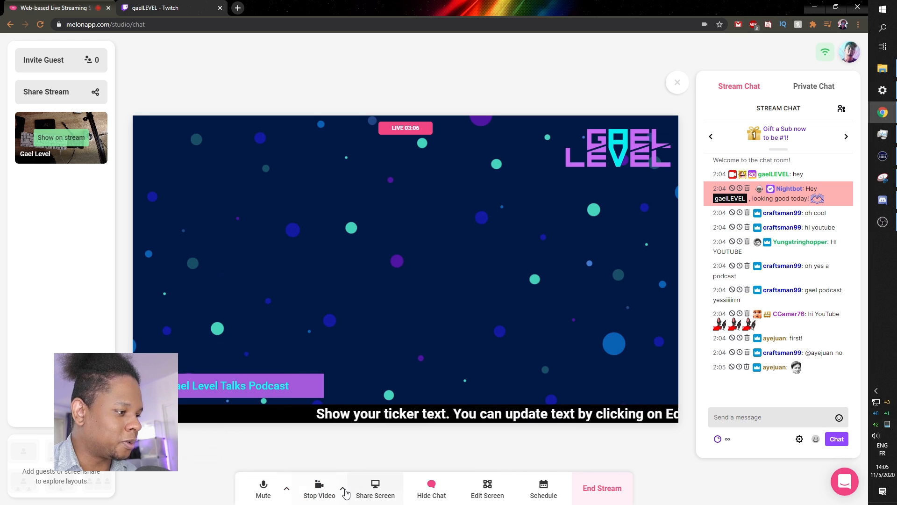
# Review the camera input settings, glancing at the Twitch tab, and dismiss the panel
pyautogui.click(344, 490)
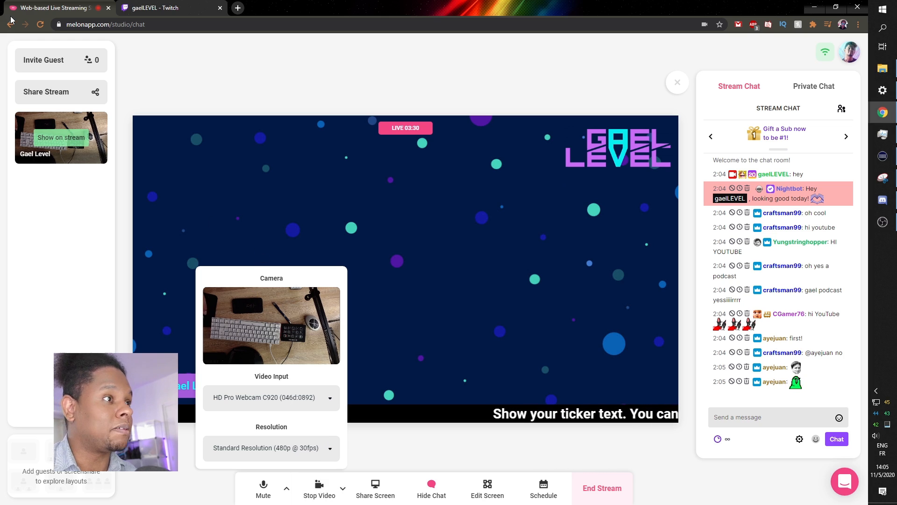
pyautogui.click(161, 7)
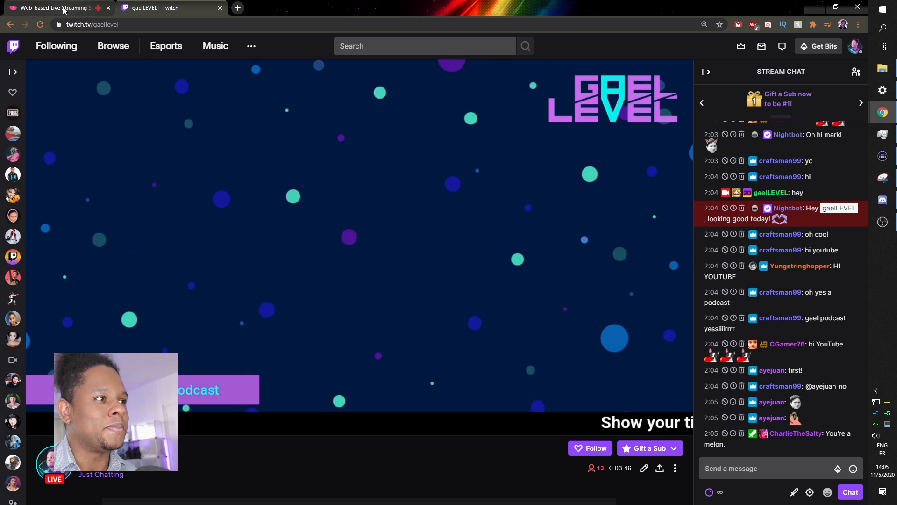
pyautogui.click(56, 8)
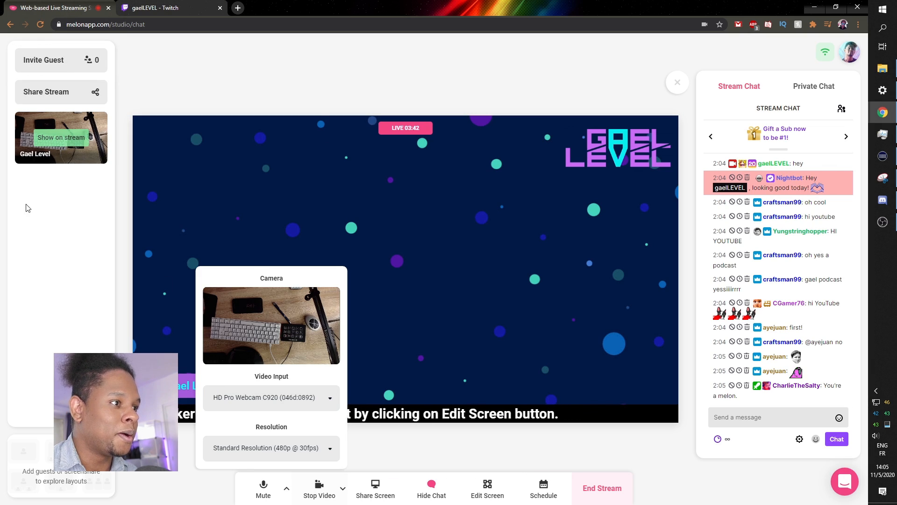
pyautogui.click(161, 7)
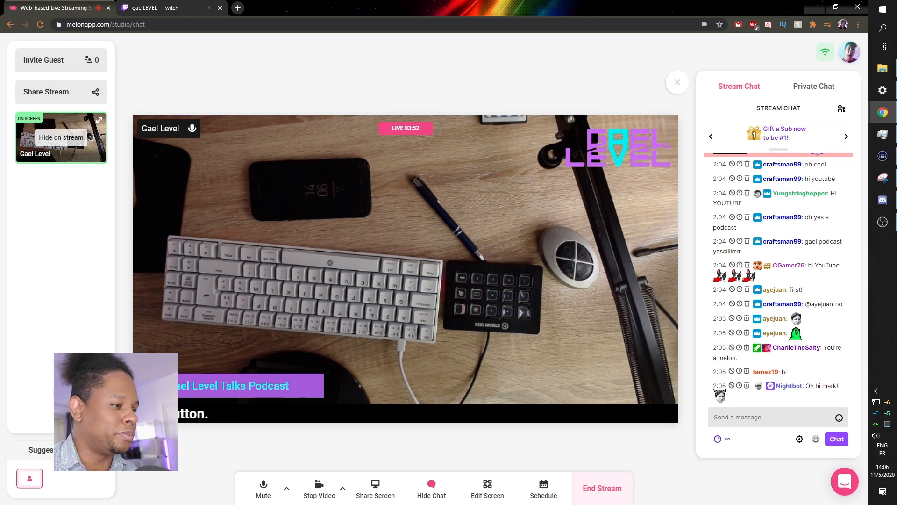
# Take the Gael Level webcam feed off the stream and show it on stream again
pyautogui.click(61, 136)
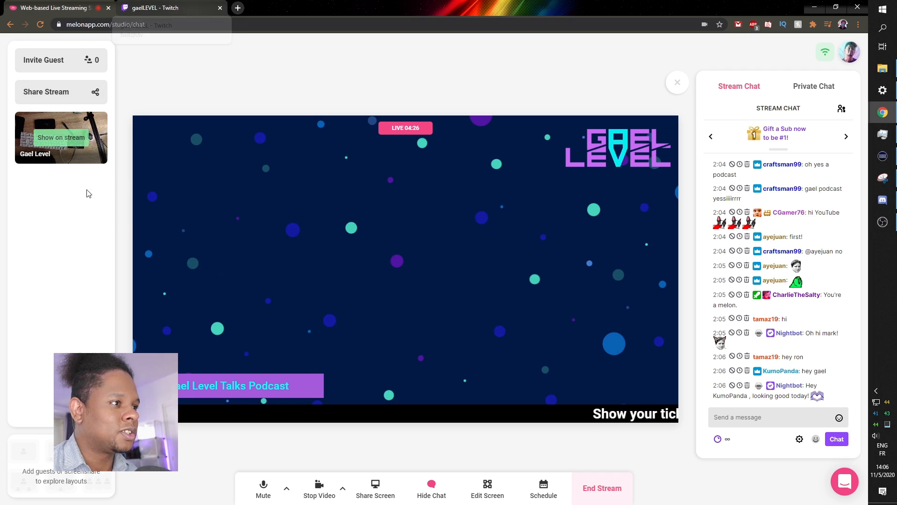
pyautogui.click(61, 138)
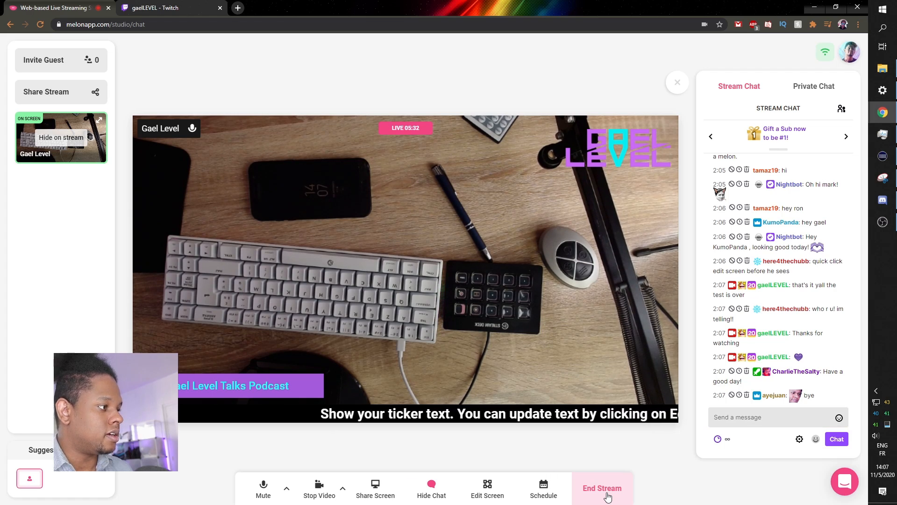
# End the broadcast, confirm it, and switch to the Twitch channel page
pyautogui.click(602, 488)
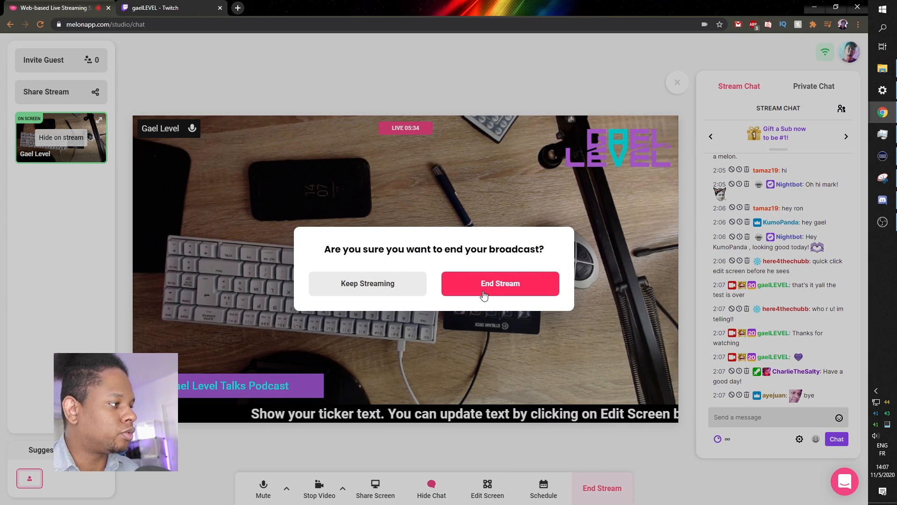
pyautogui.click(500, 284)
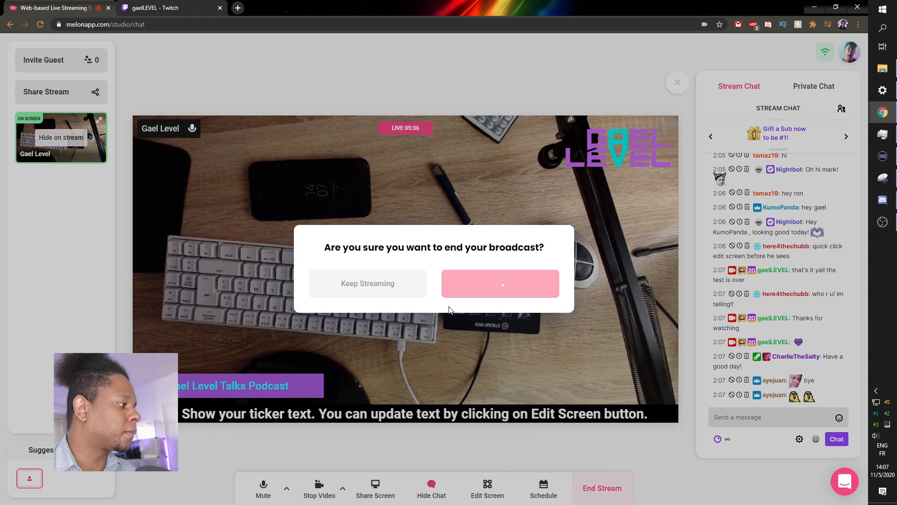
pyautogui.click(500, 283)
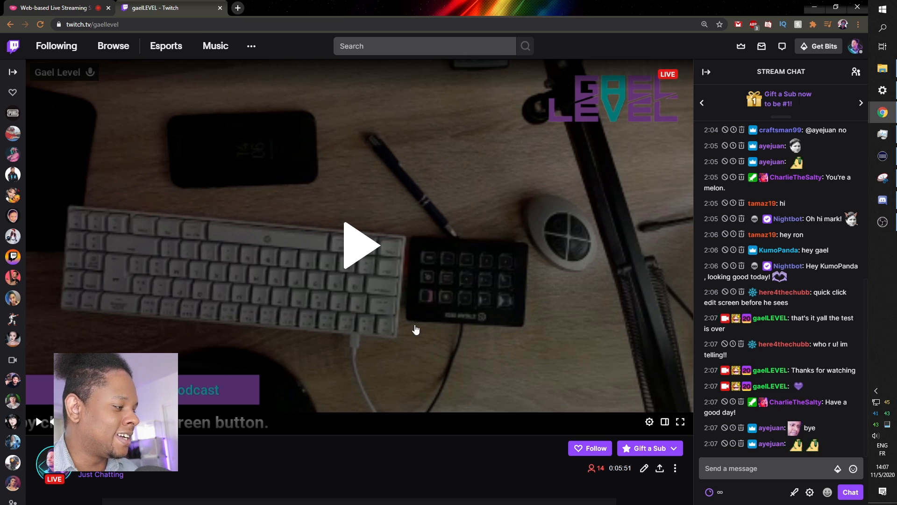
pyautogui.moveTo(52, 48)
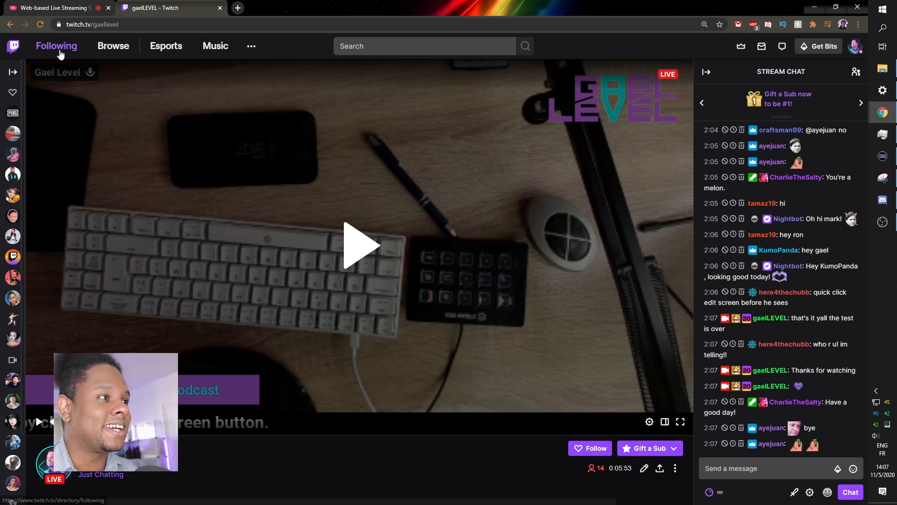
# Open Twitch's Following directory of followed channels
pyautogui.click(56, 45)
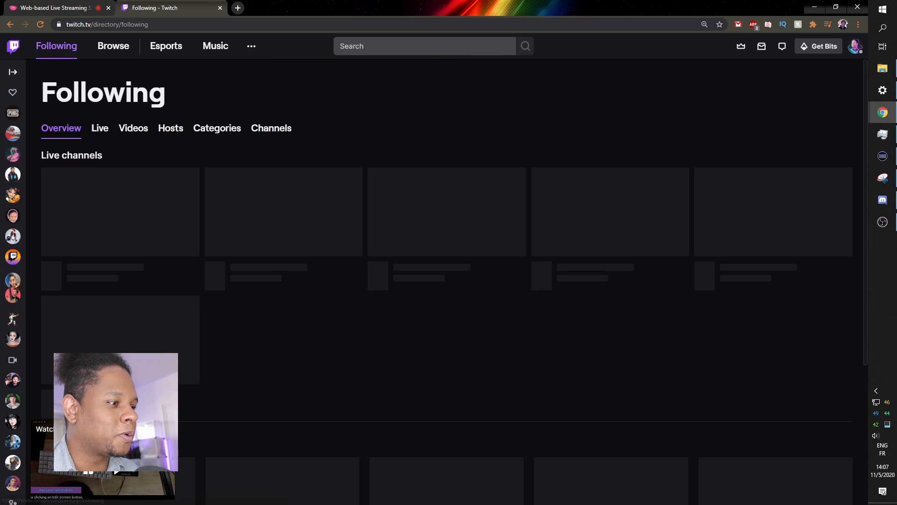